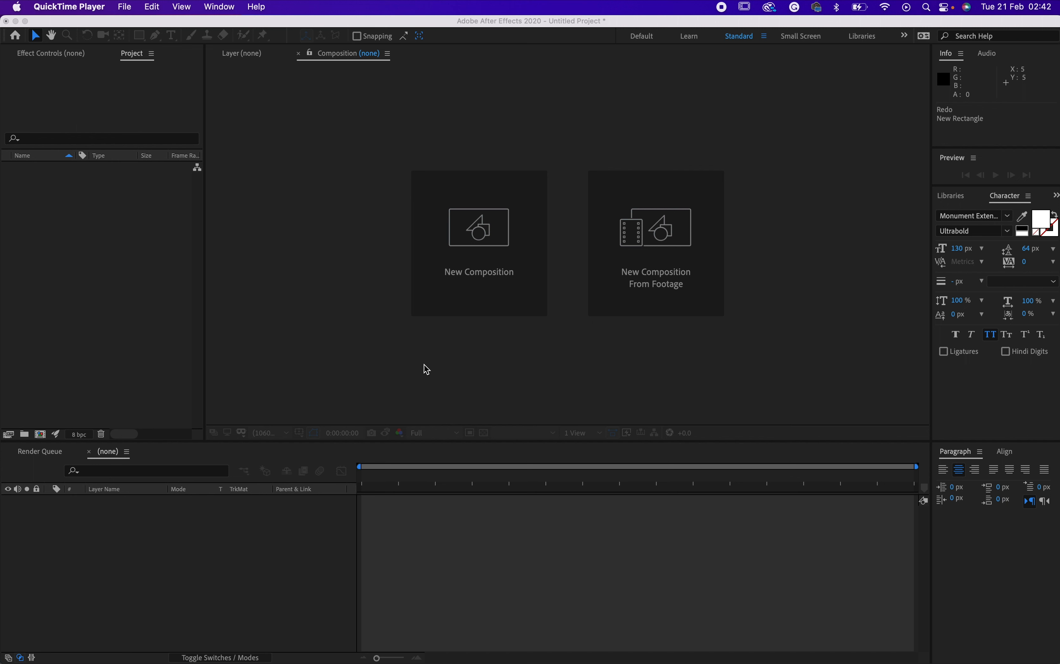
mouse_move(421, 368)
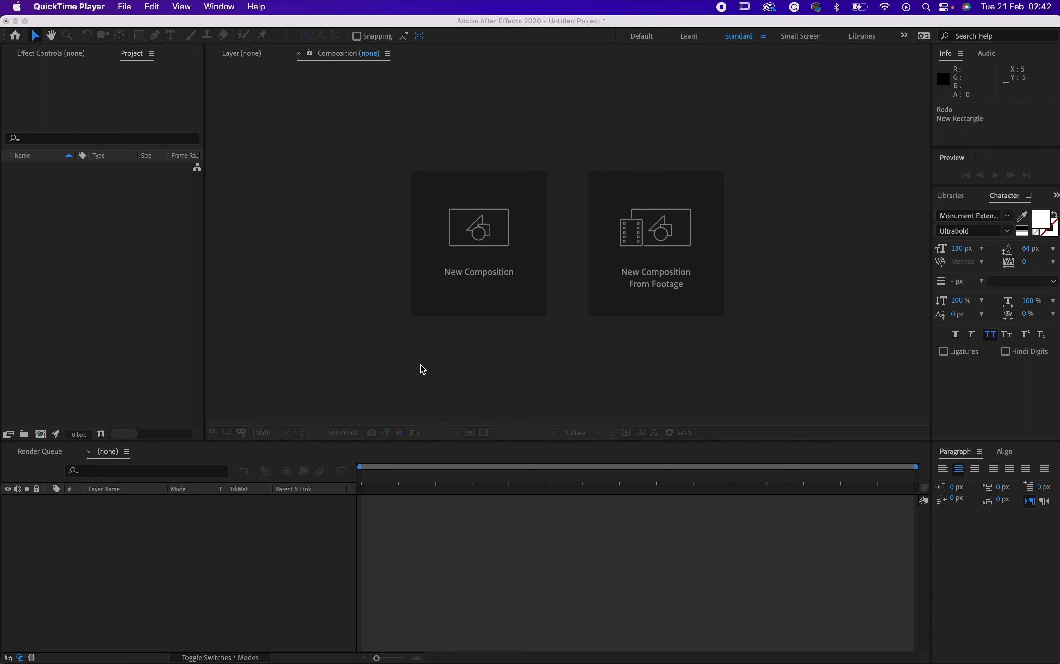
mouse_move(466, 257)
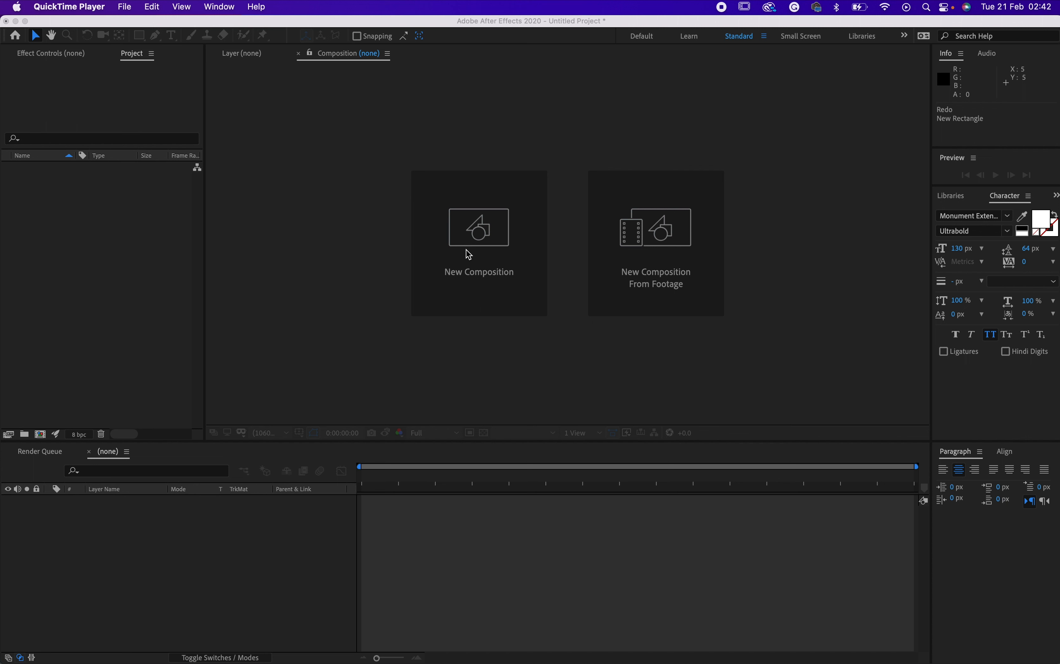
mouse_move(496, 269)
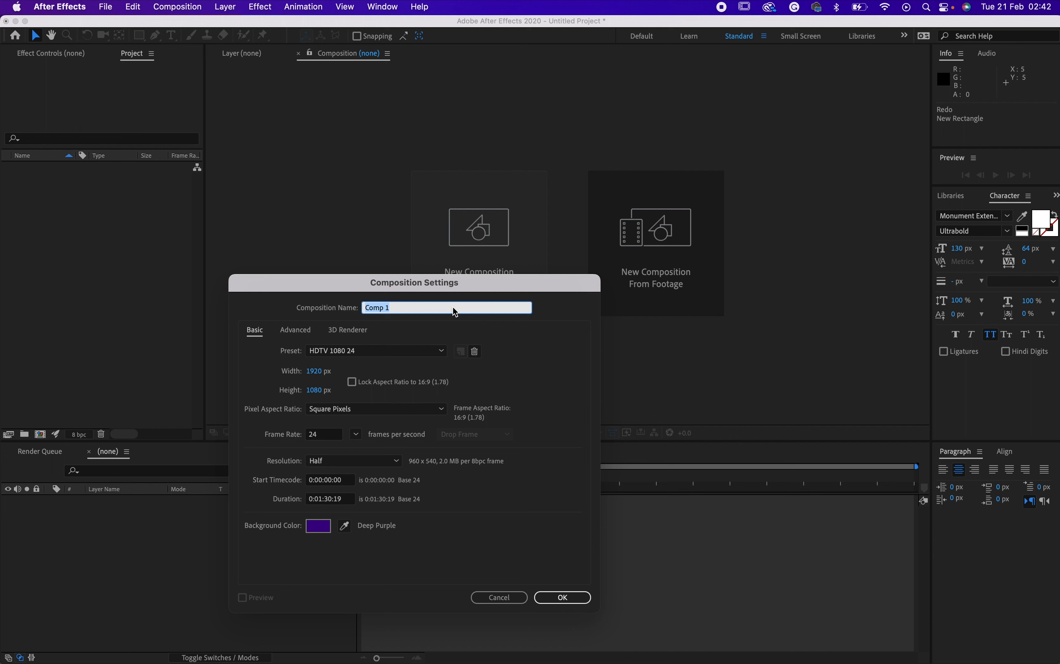
mouse_move(308, 378)
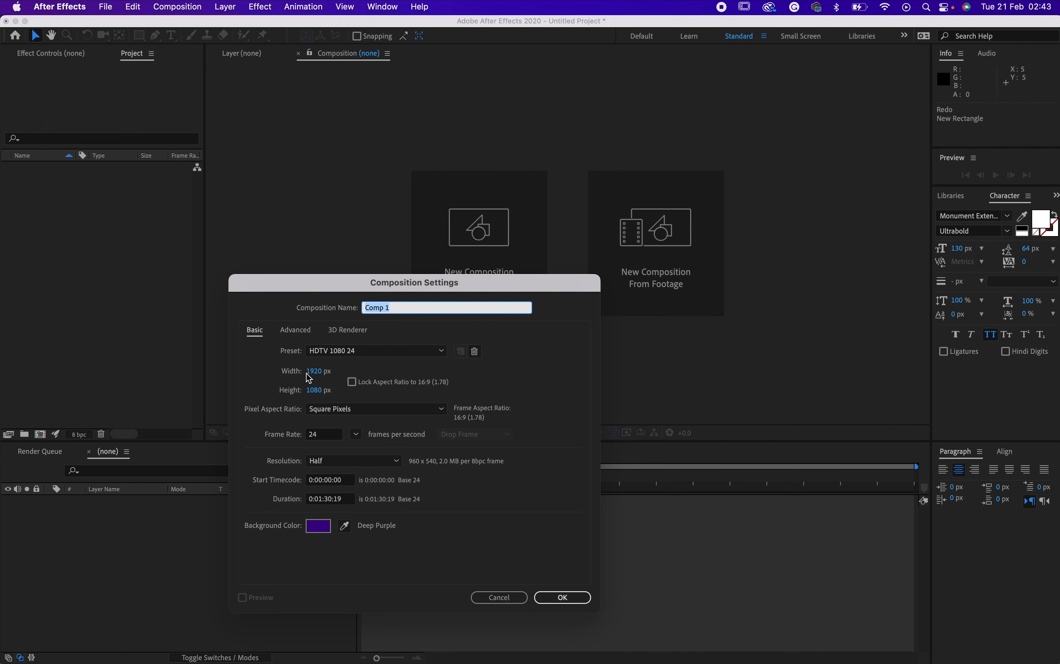
mouse_move(323, 401)
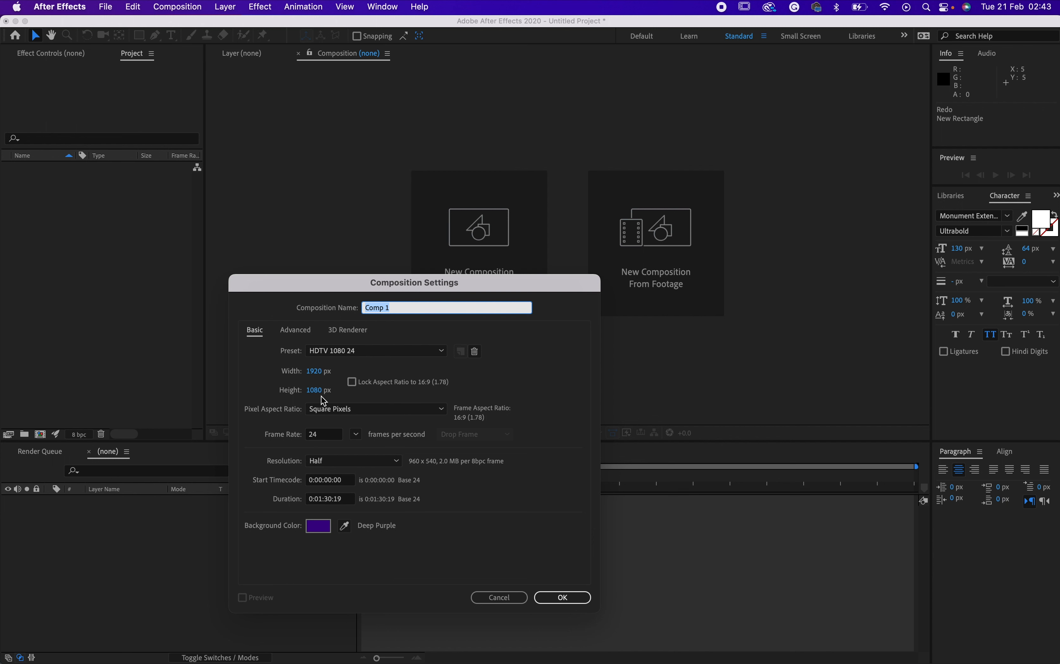
mouse_move(340, 540)
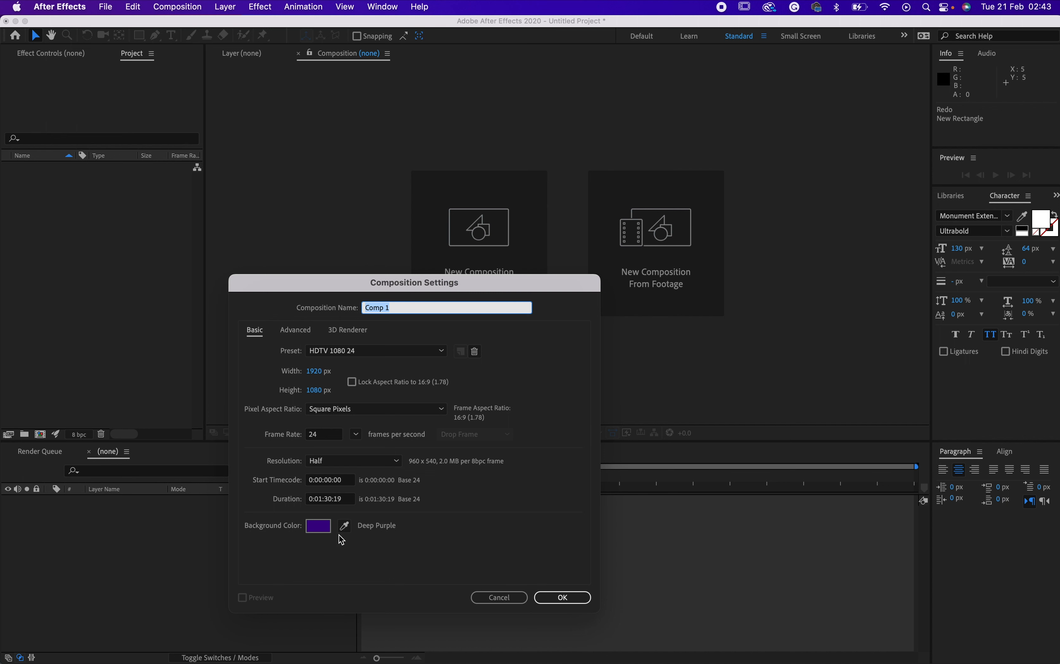
Create Comp 1 at 1920×1080, 24 fps, with a Deep Cyan background colour.
click(318, 525)
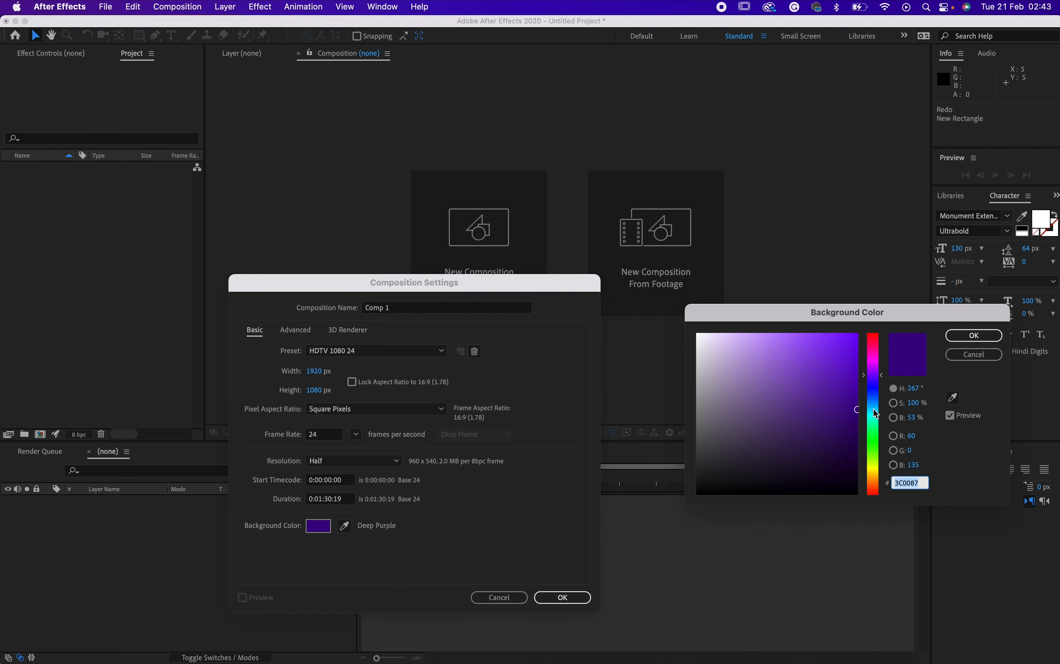
click(873, 413)
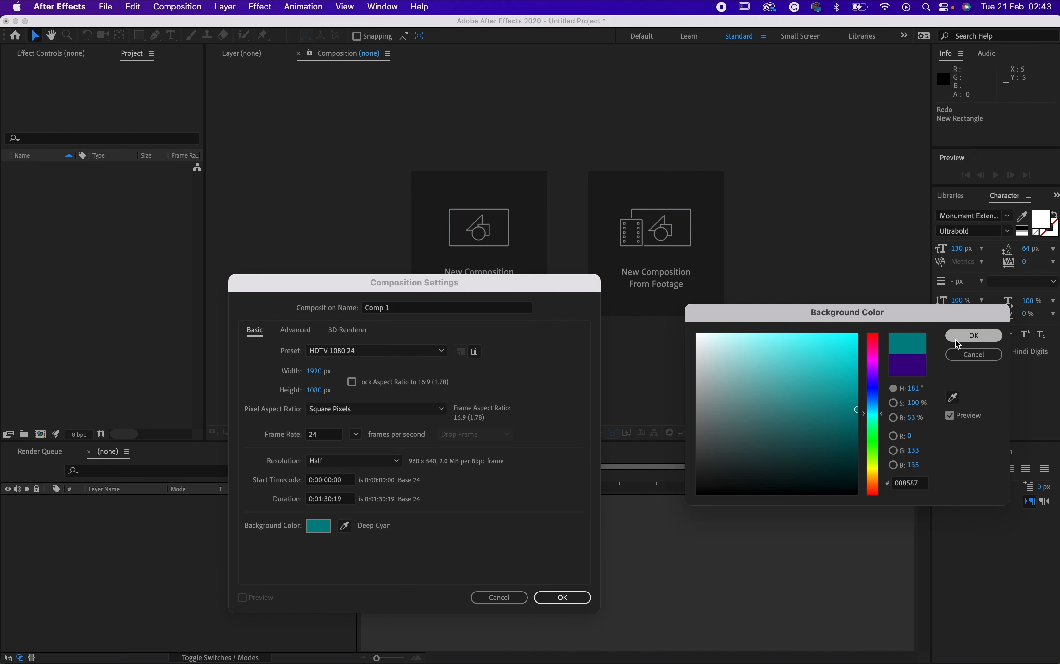
click(973, 334)
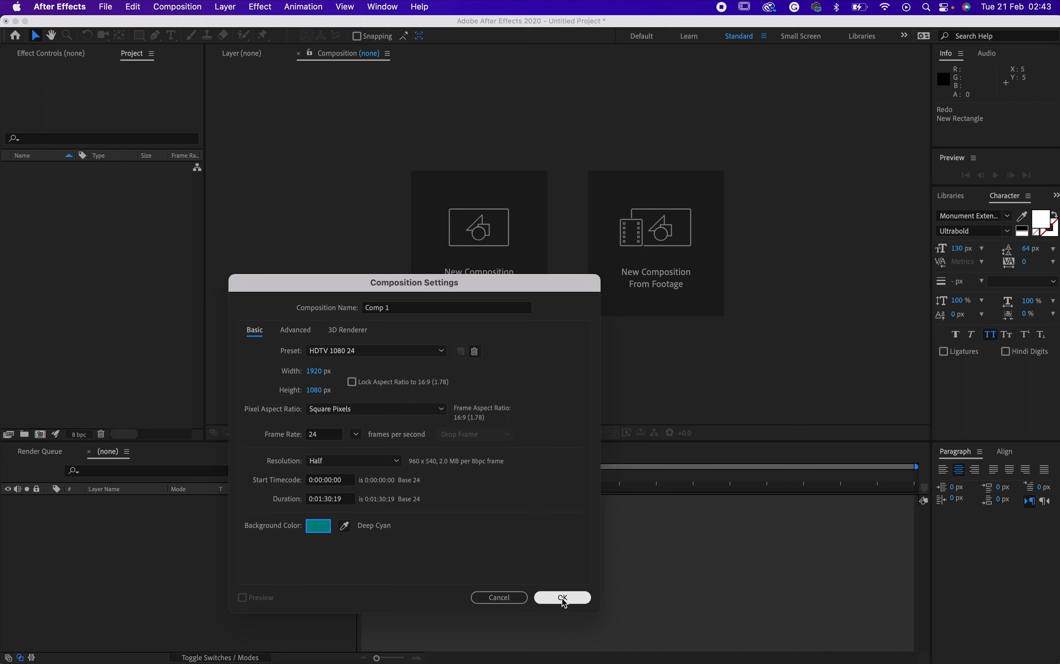
click(562, 597)
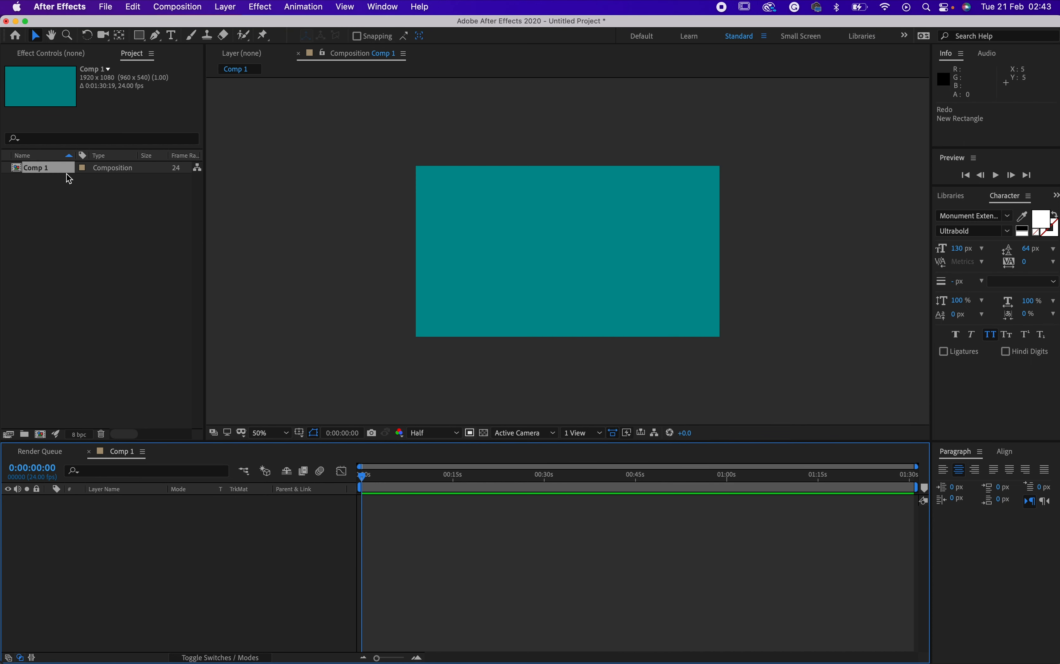
mouse_move(540, 269)
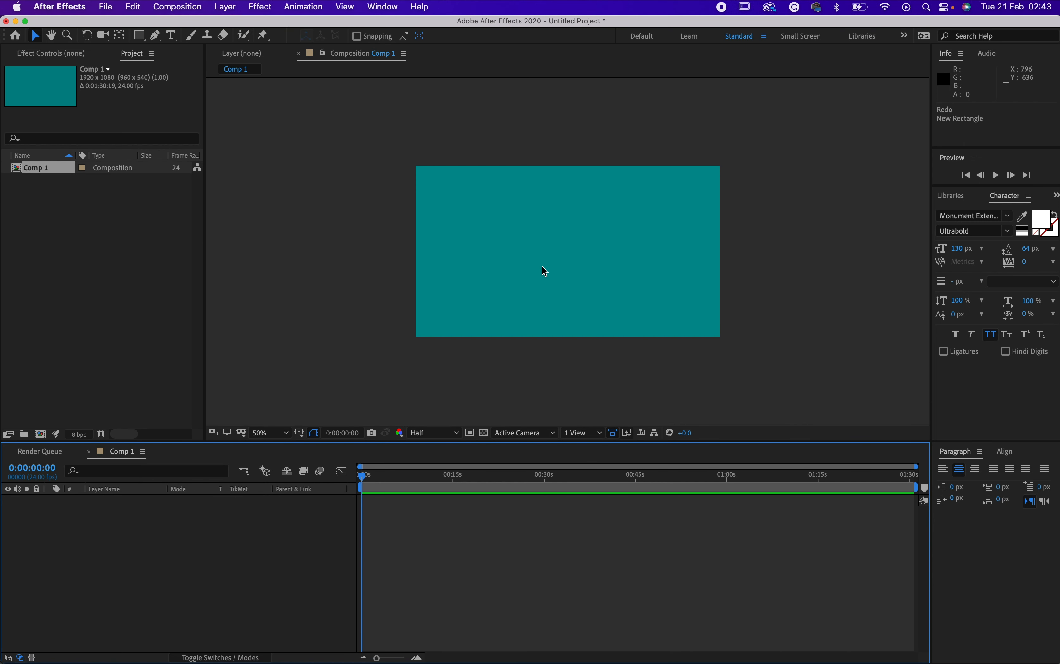
mouse_move(286, 244)
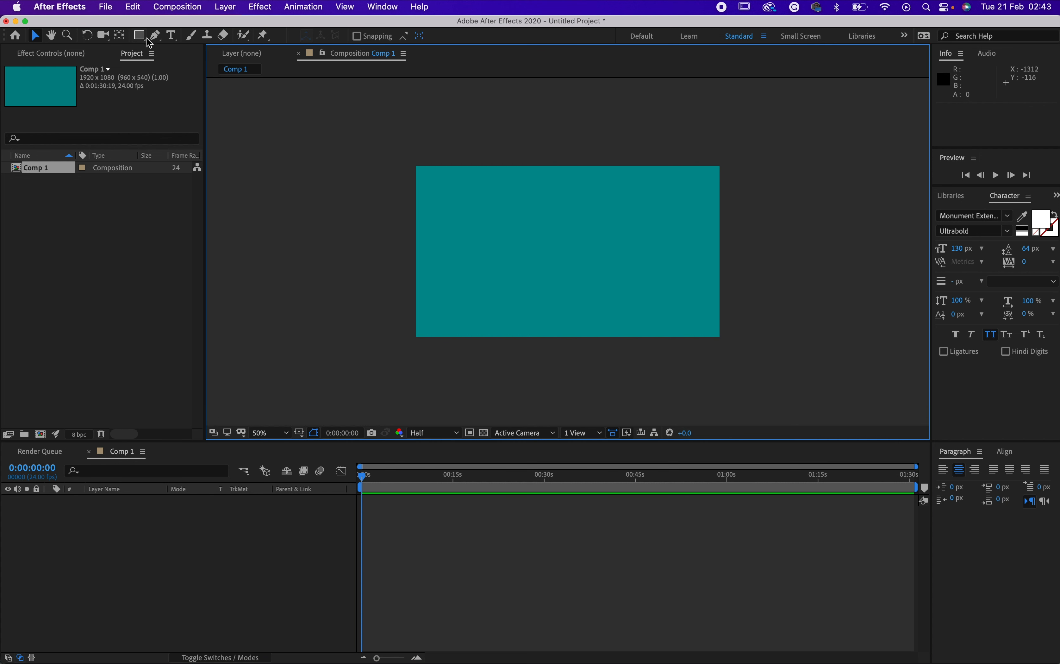
Choose the Rectangle Tool to draw the band shapes.
click(139, 35)
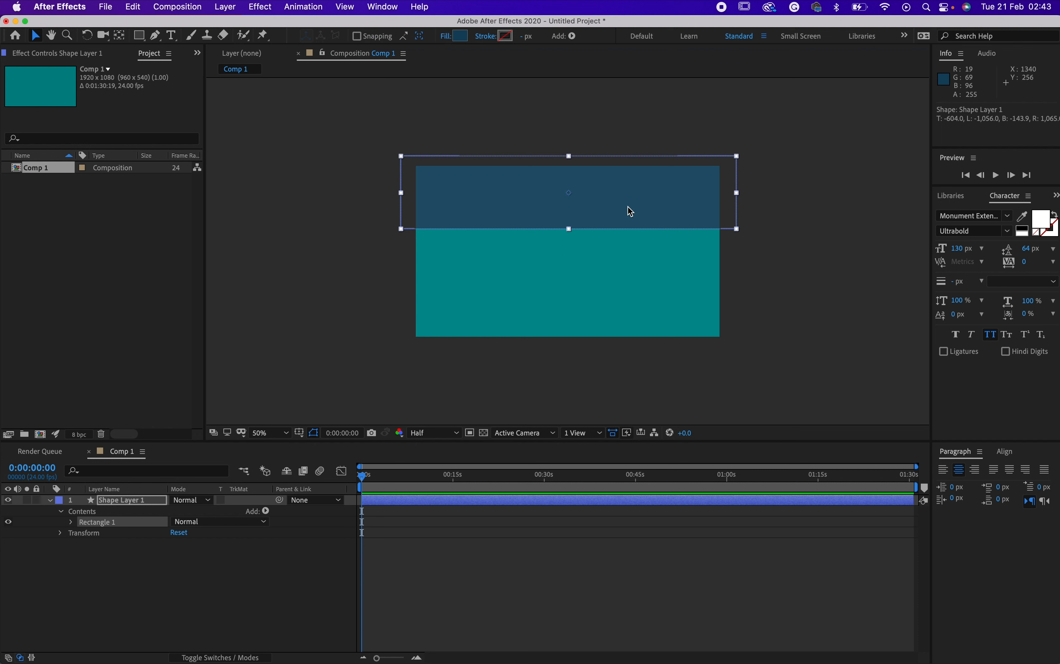
mouse_move(629, 211)
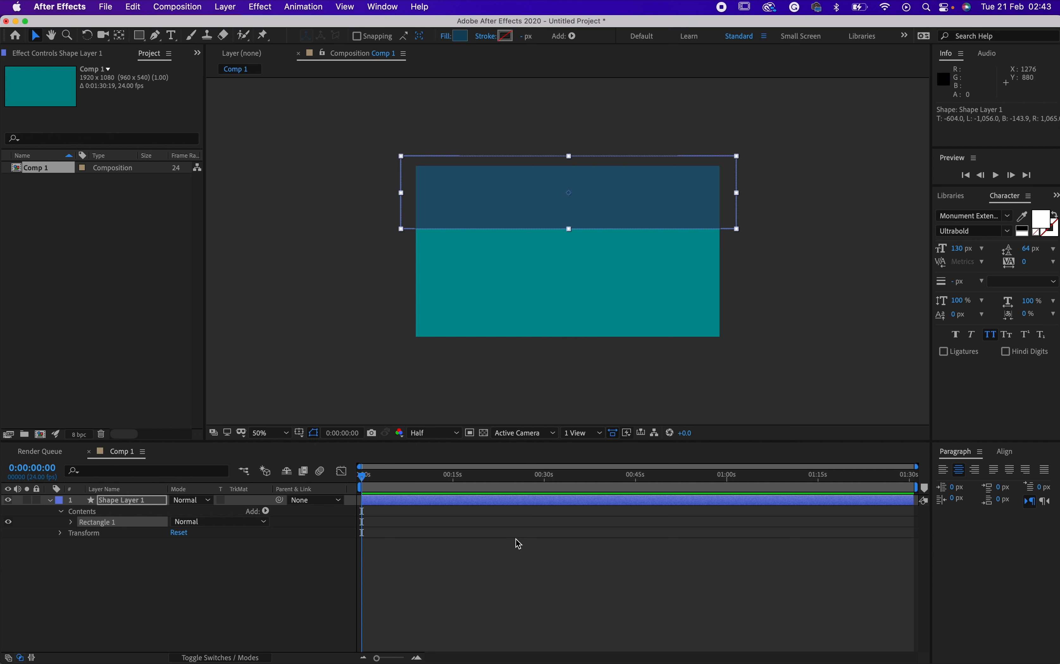
mouse_move(523, 206)
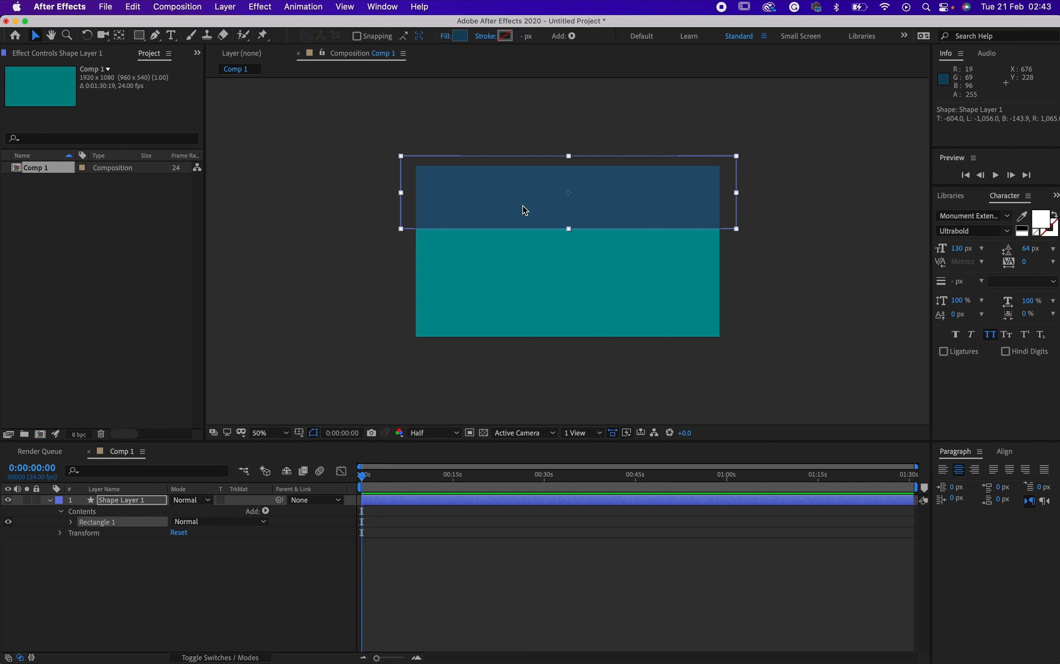
mouse_move(395, 505)
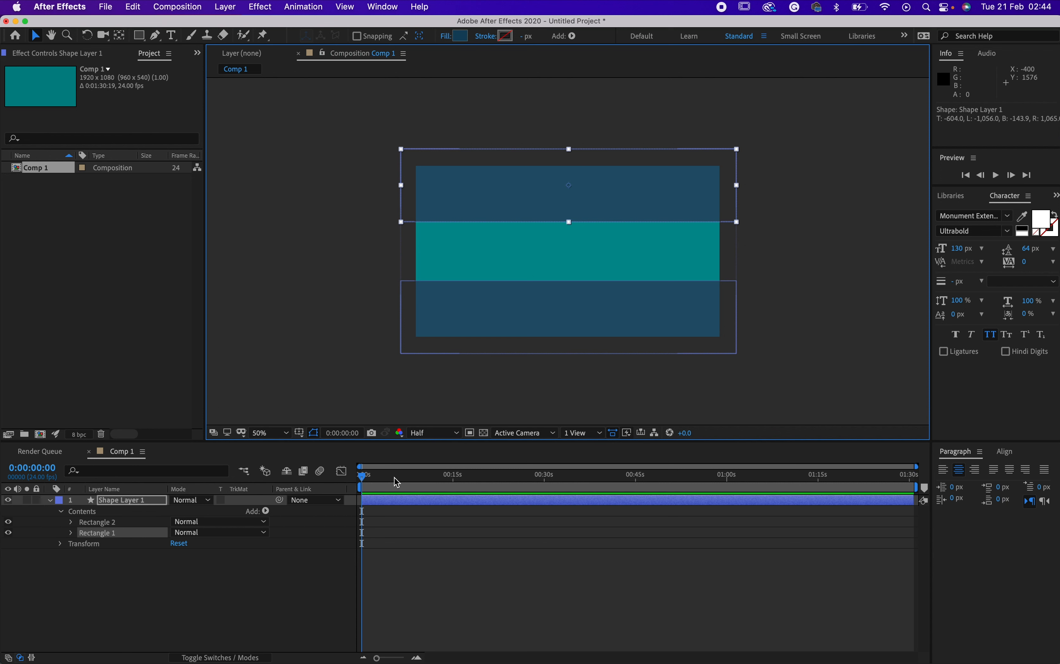
mouse_move(433, 464)
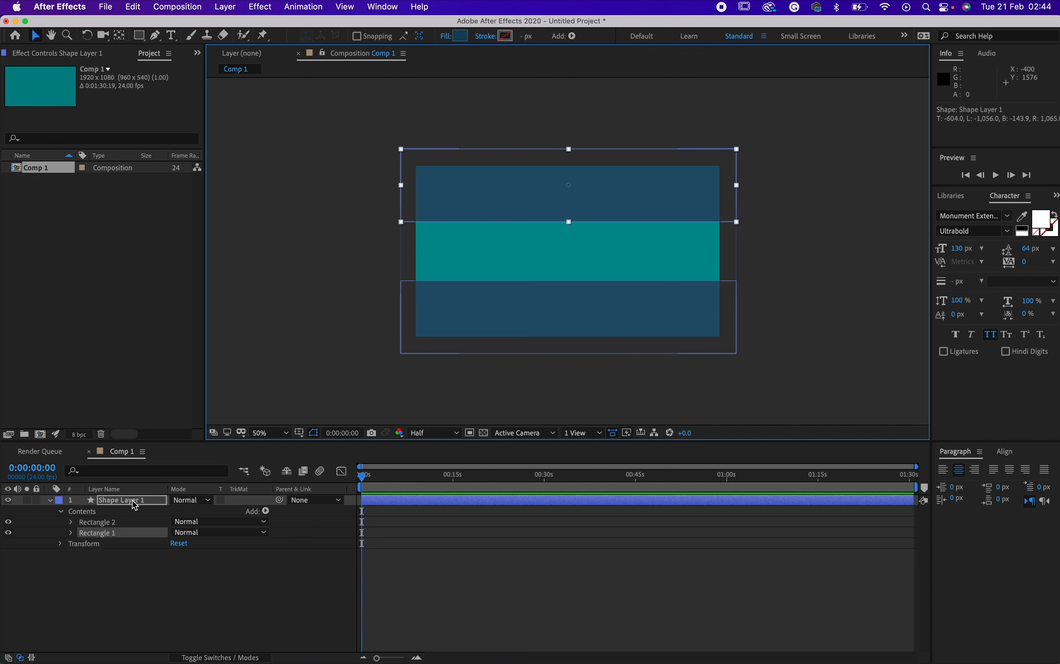
mouse_move(400, 509)
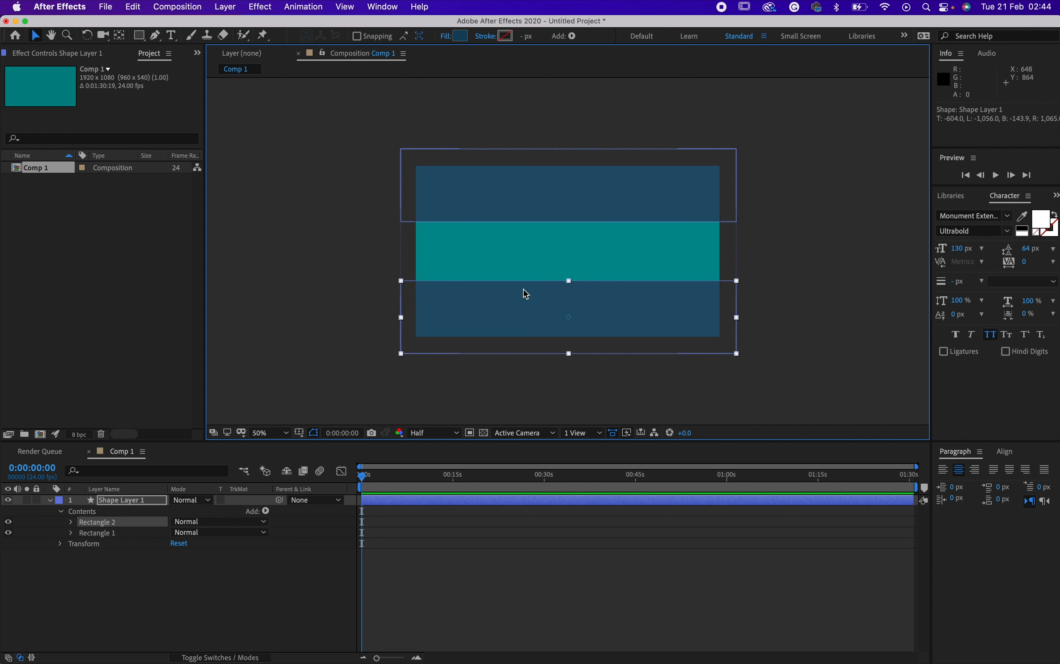
mouse_move(530, 289)
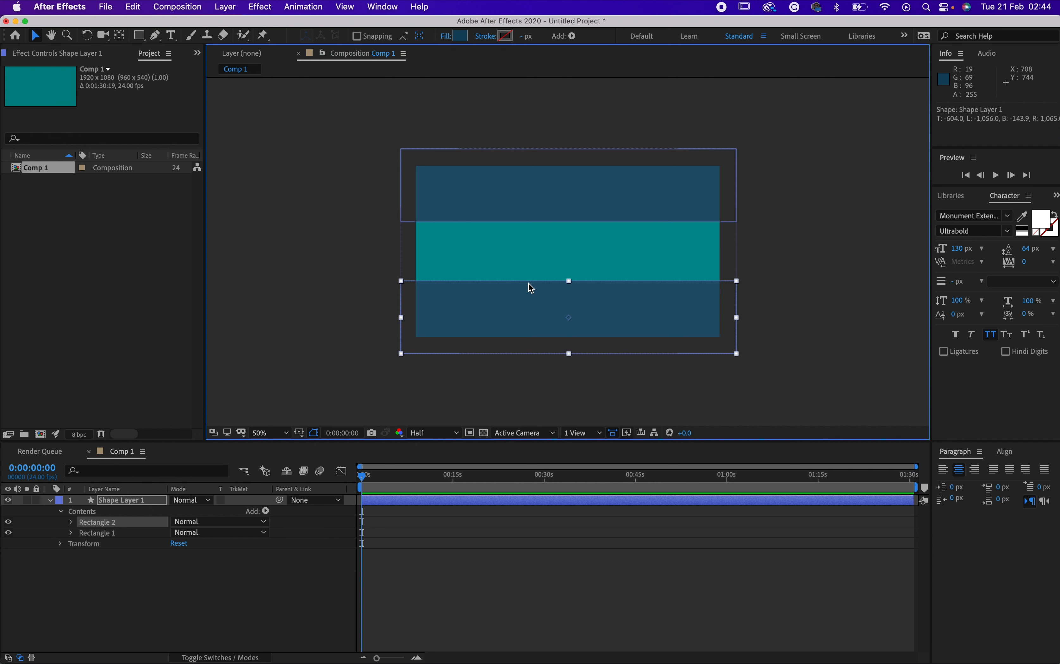
Add a text layer reading 'EMMENT LEARNING PLATFORM' and centre it in the teal band.
click(171, 35)
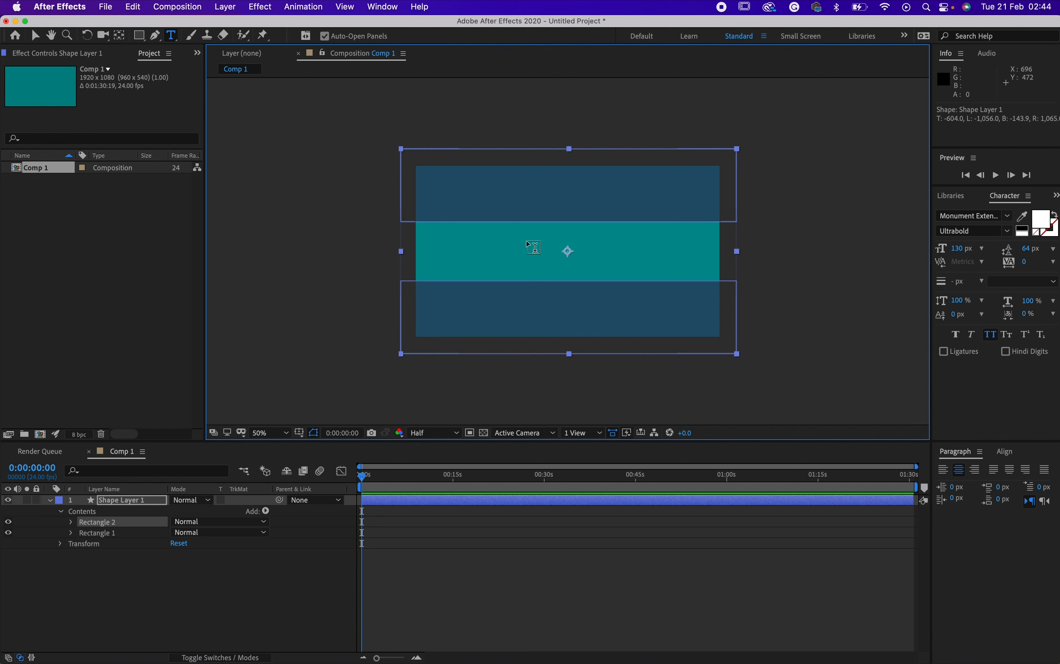
mouse_move(488, 253)
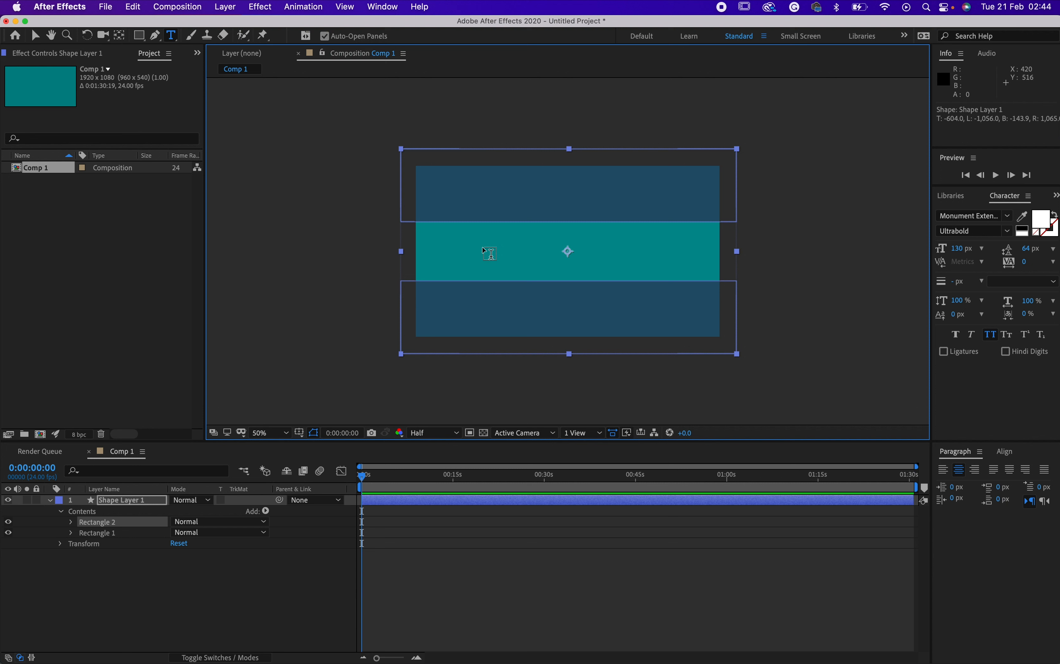
click(487, 254)
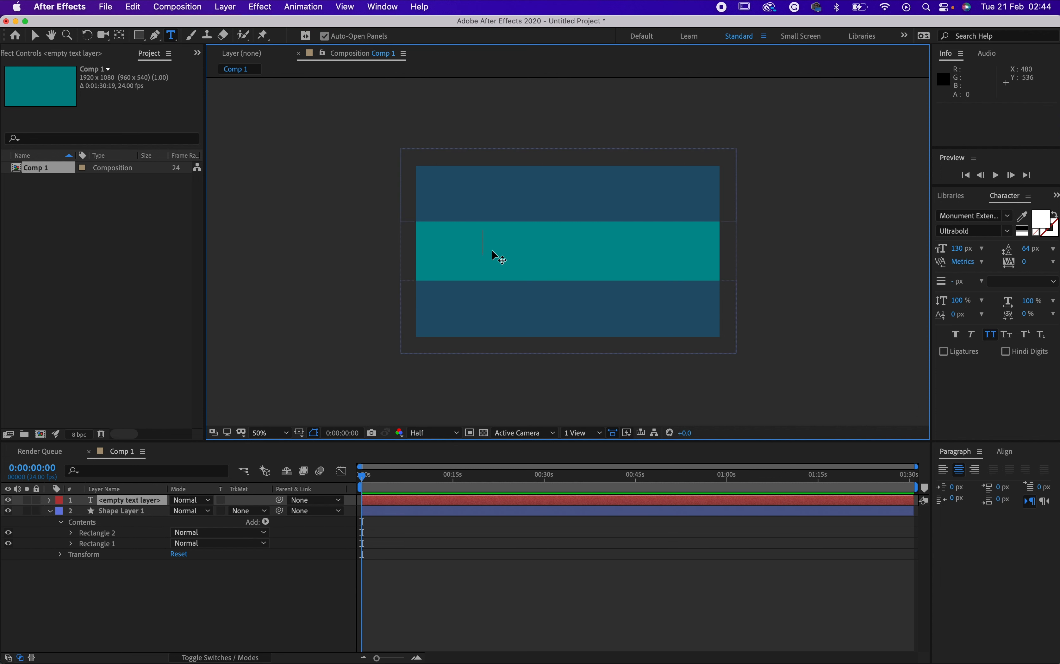
text(EMMENT LEARNING PLATFORM)
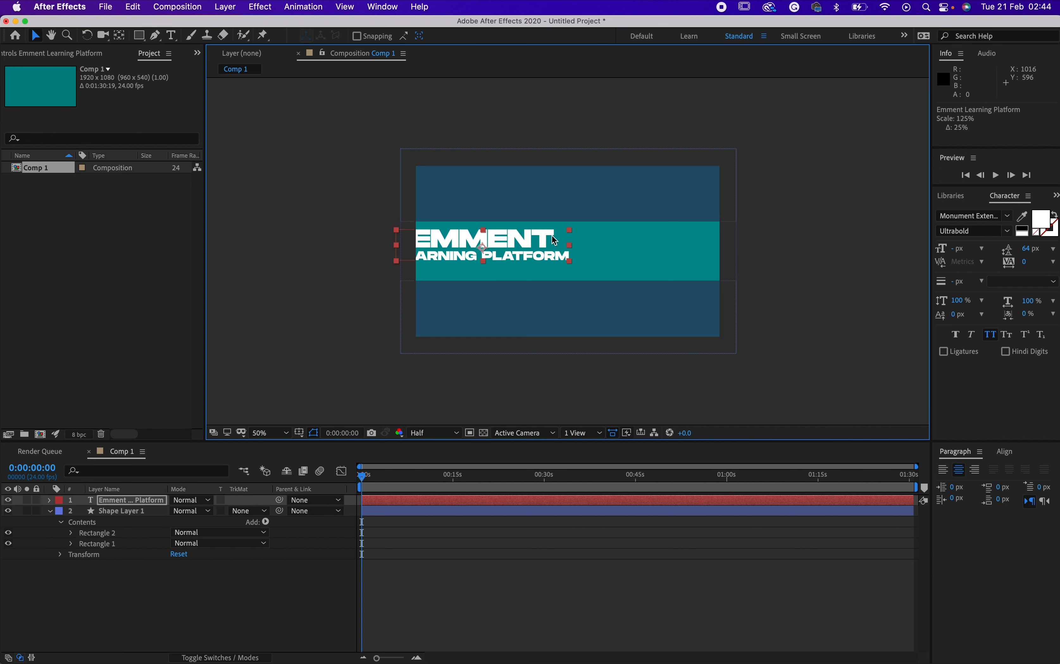
drag(484, 246, 566, 250)
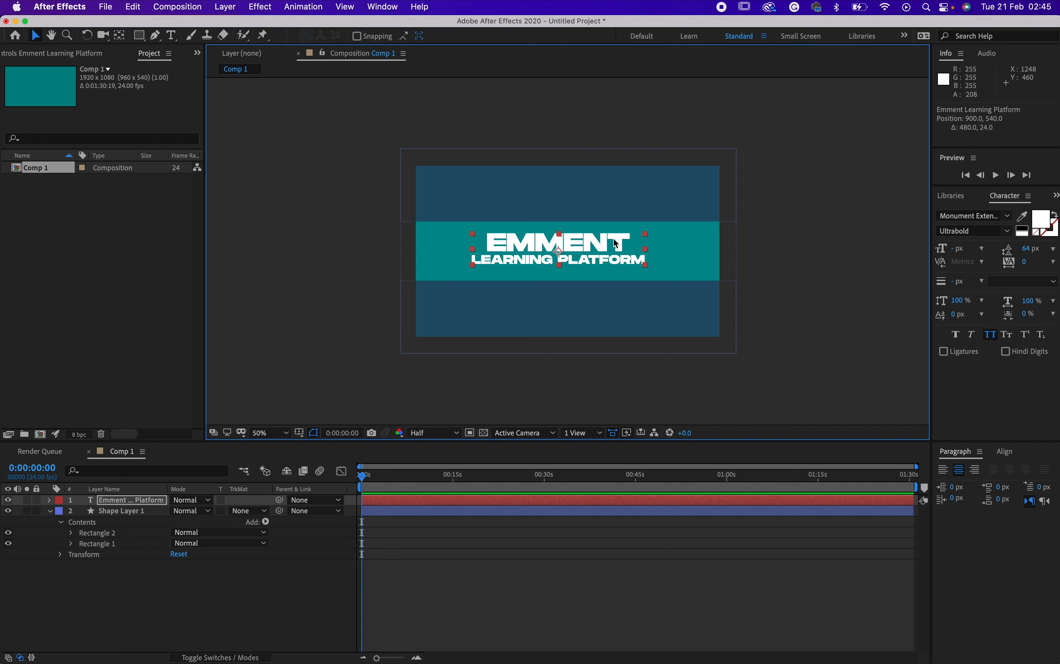
mouse_move(615, 242)
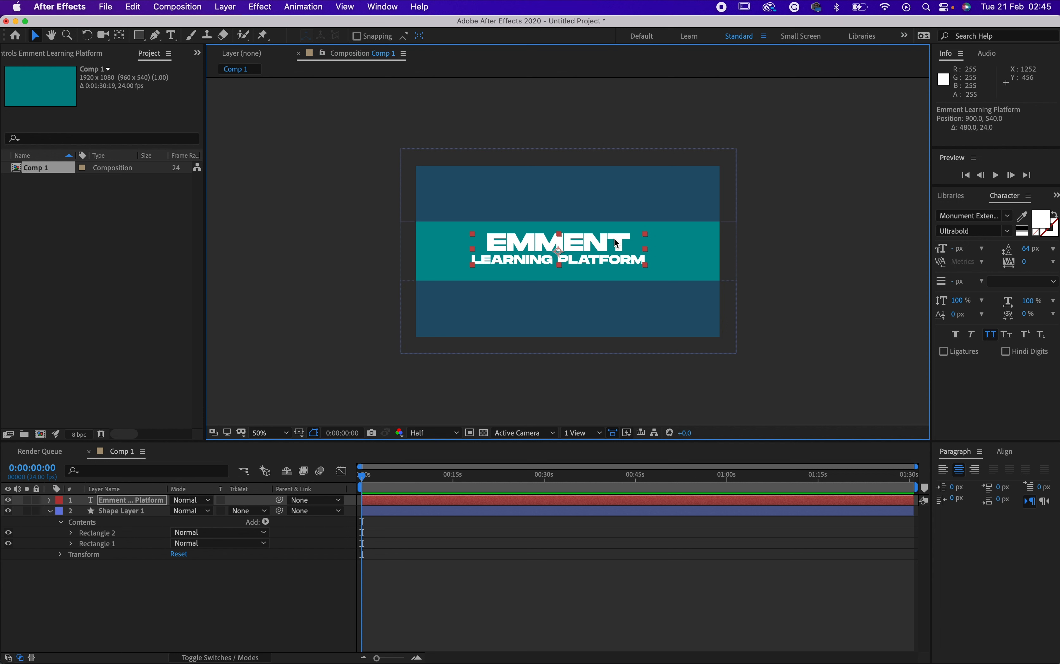
mouse_move(618, 254)
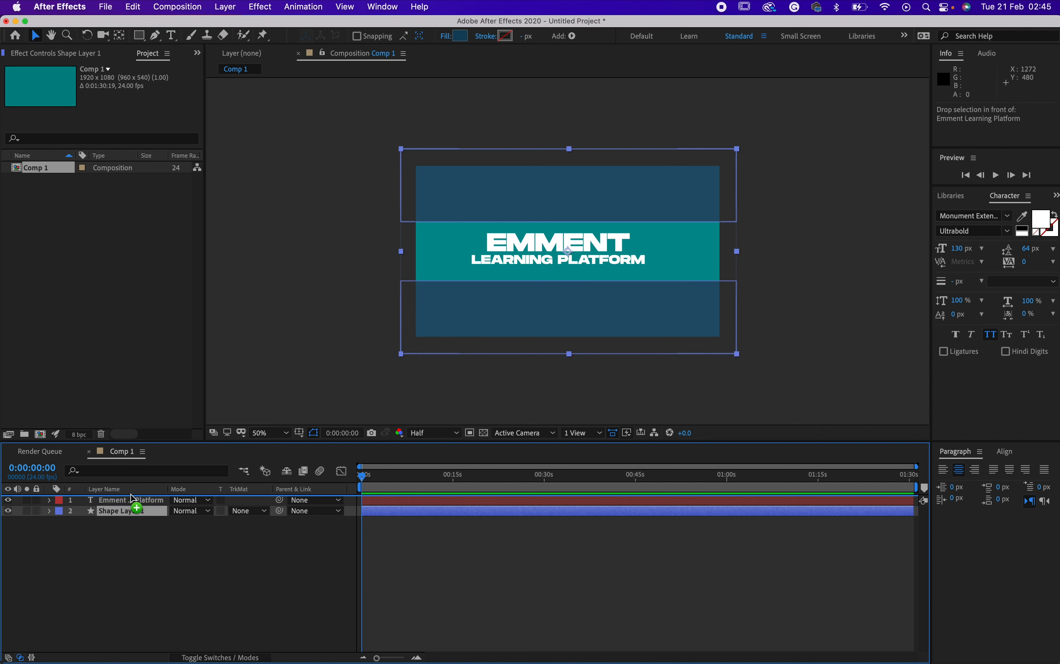
Move Shape Layer 1 above the title text layer in the stack.
drag(125, 511, 125, 497)
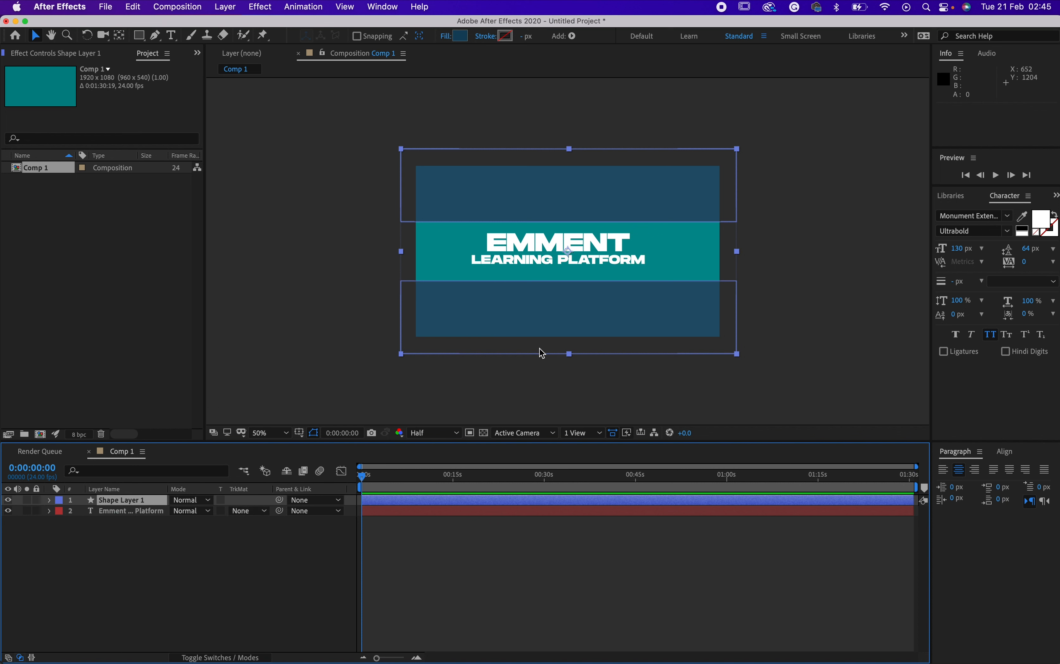
mouse_move(562, 291)
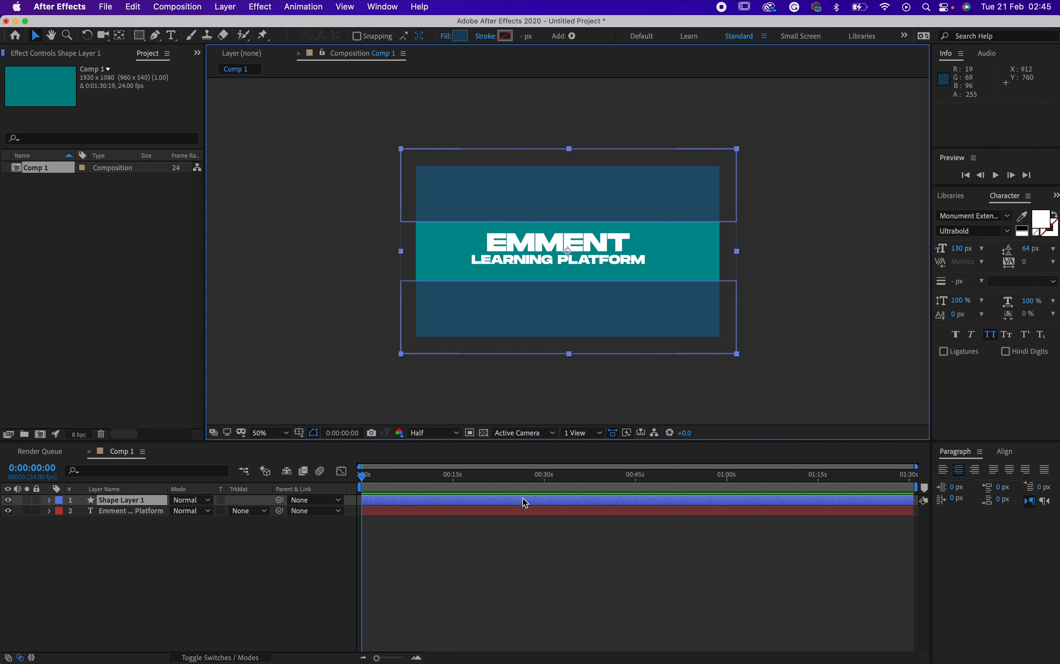
mouse_move(660, 515)
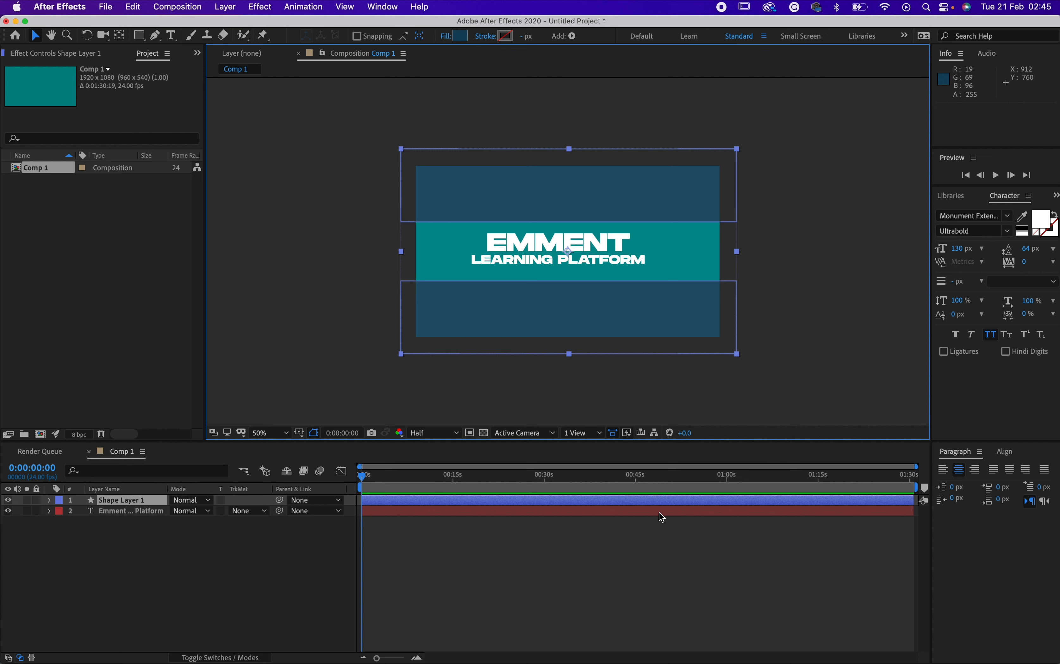
Select the title layer and show the Align panel options.
click(132, 511)
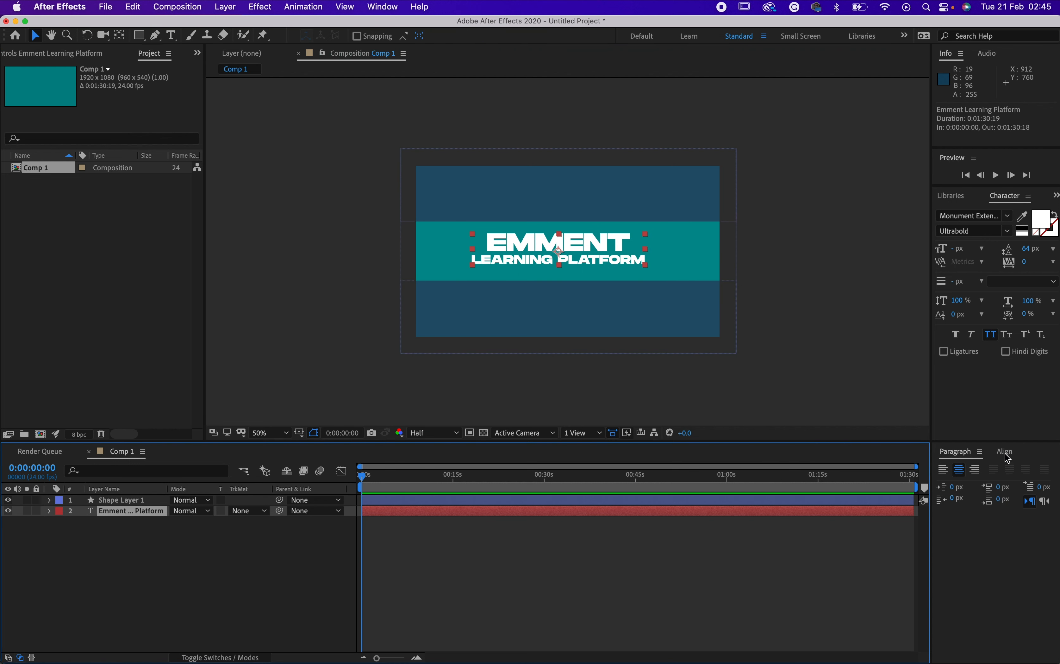
click(1004, 451)
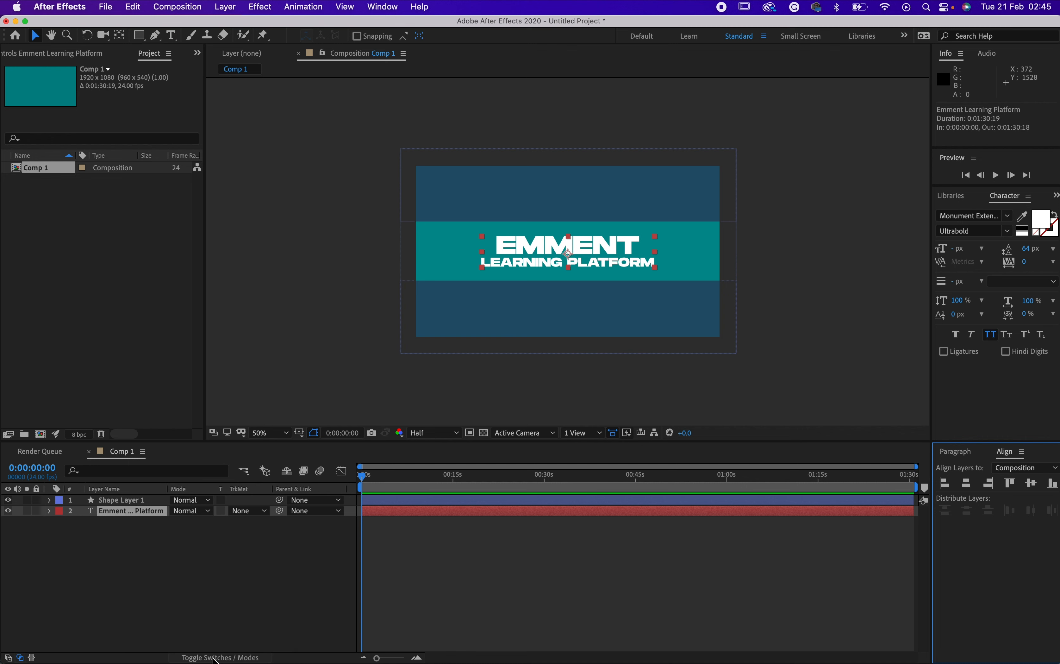
mouse_move(185, 655)
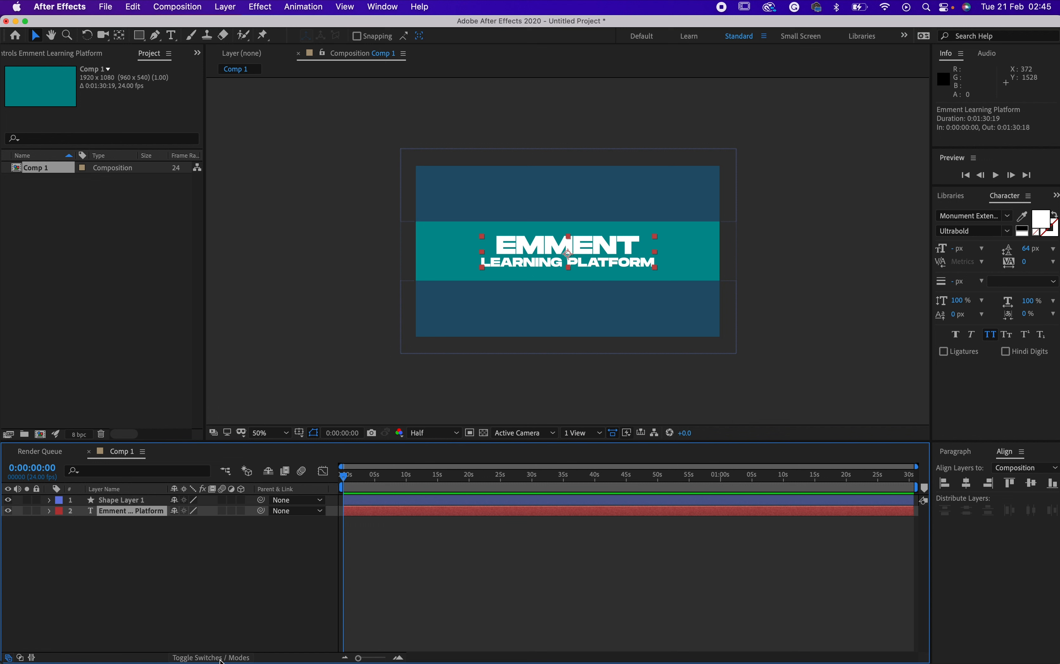
mouse_move(221, 660)
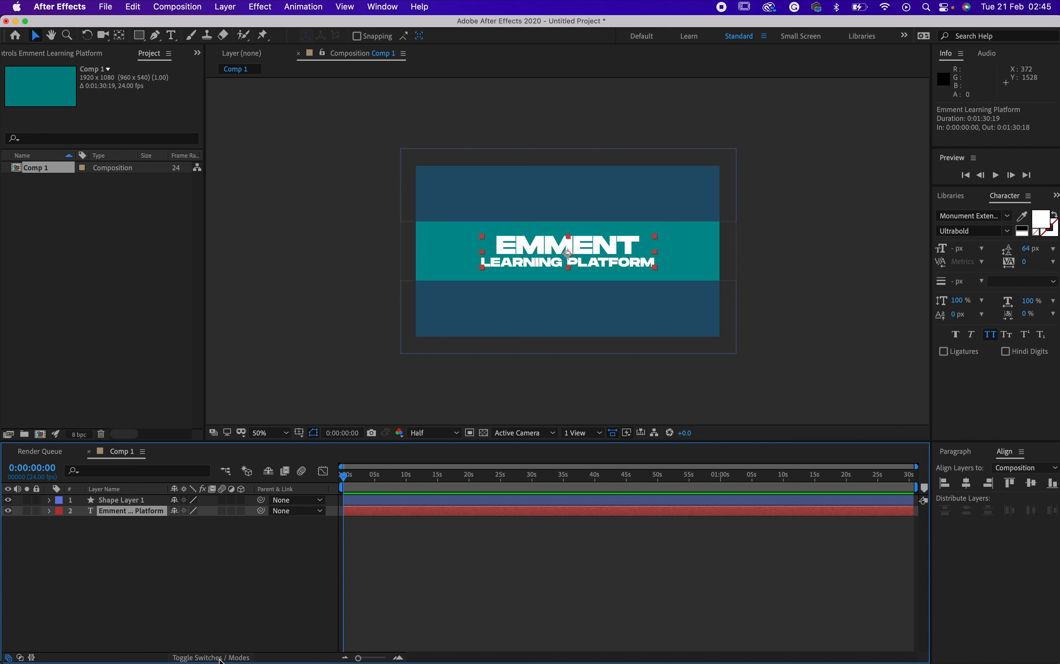
mouse_move(227, 522)
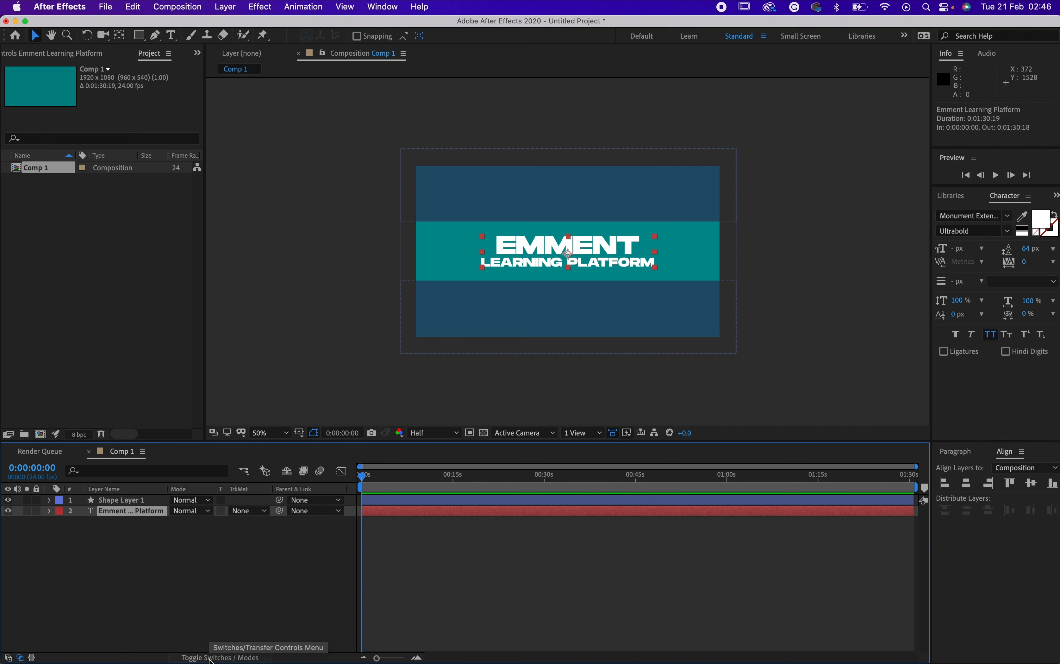
mouse_move(266, 577)
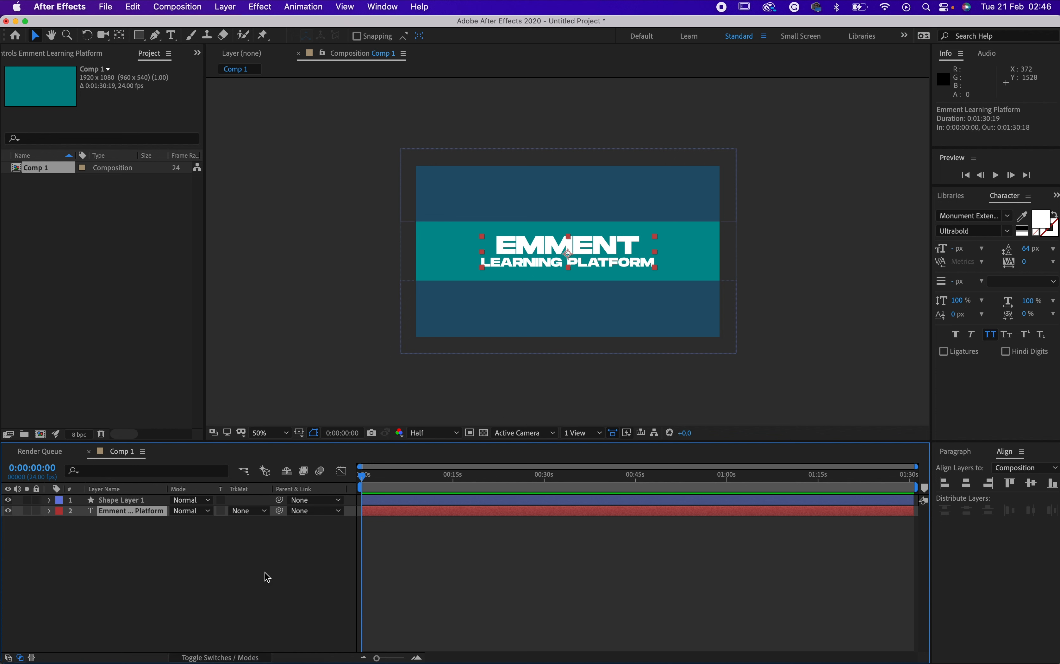
Set the text layer's track matte to Alpha Inverted Matte 'Shape Layer 1'.
click(246, 510)
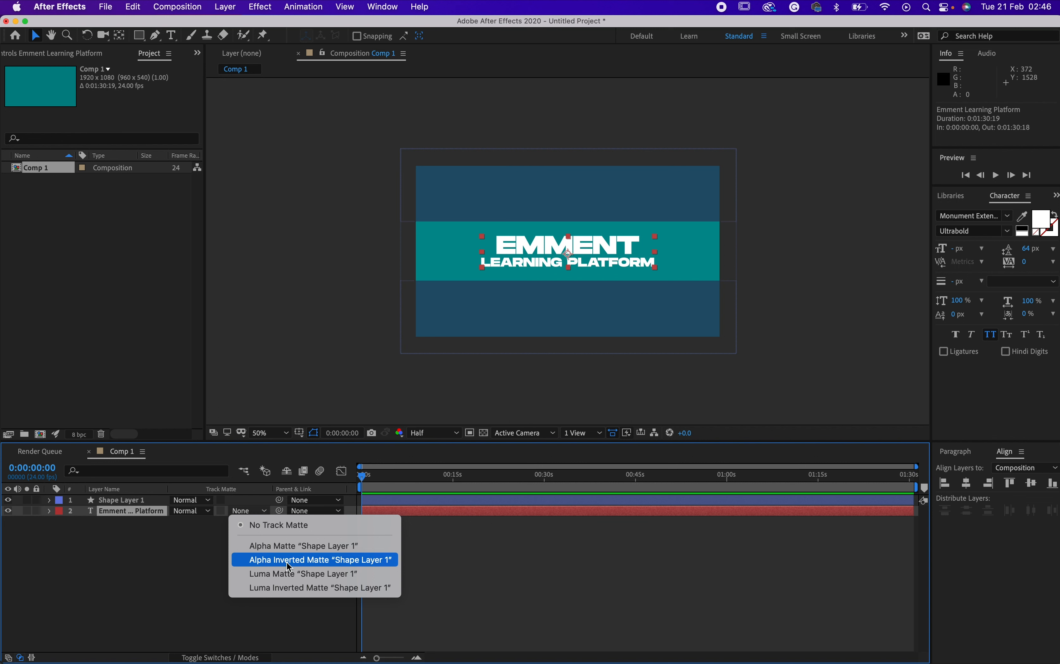
click(319, 559)
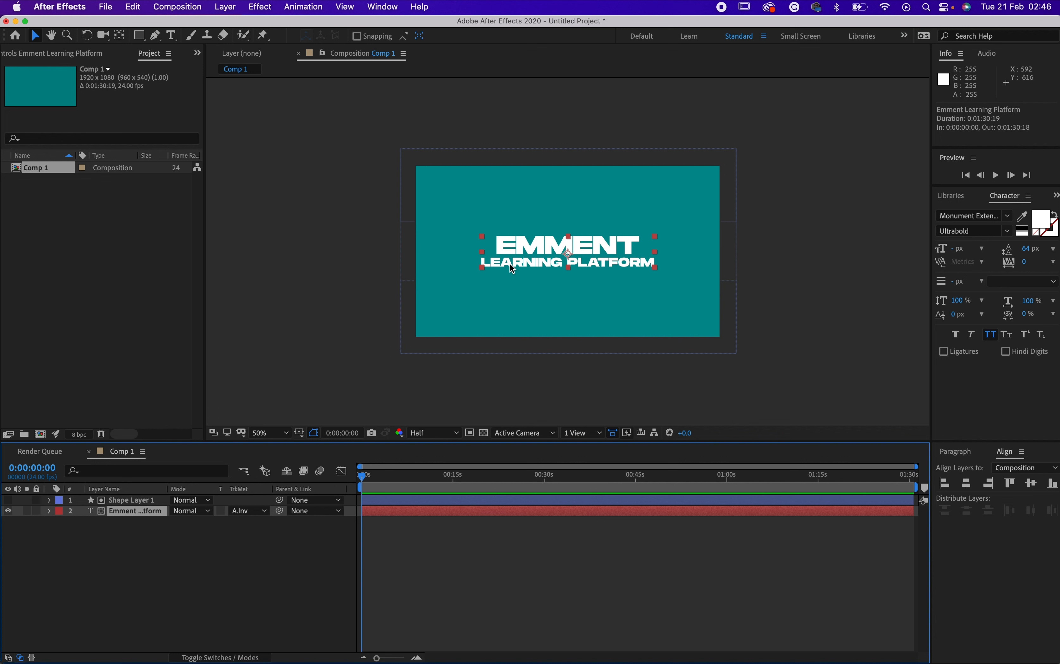
mouse_move(507, 233)
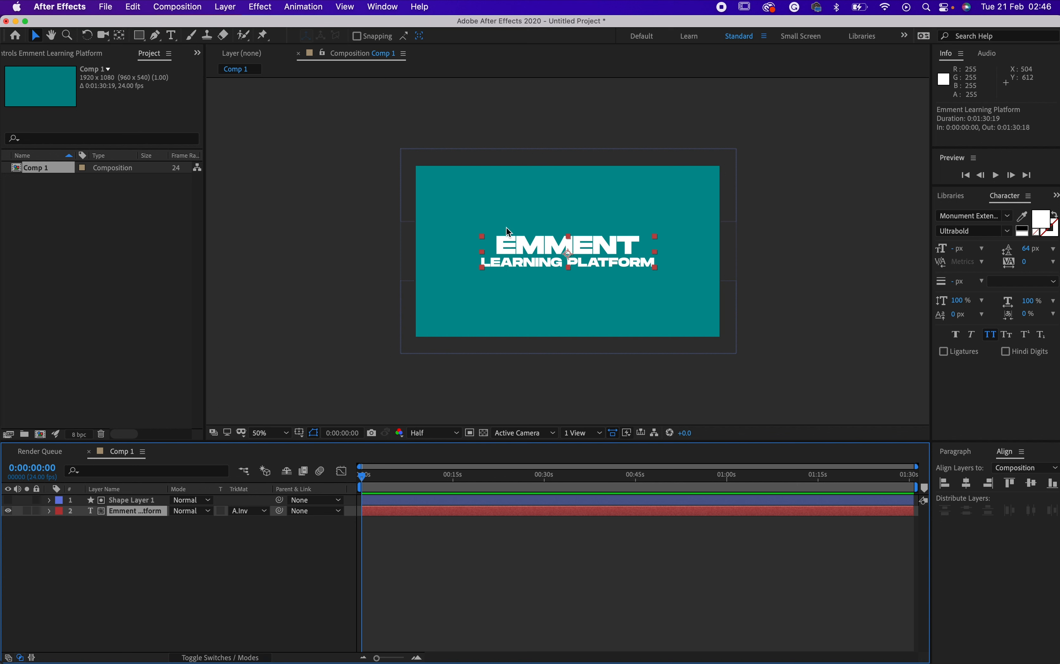
mouse_move(545, 257)
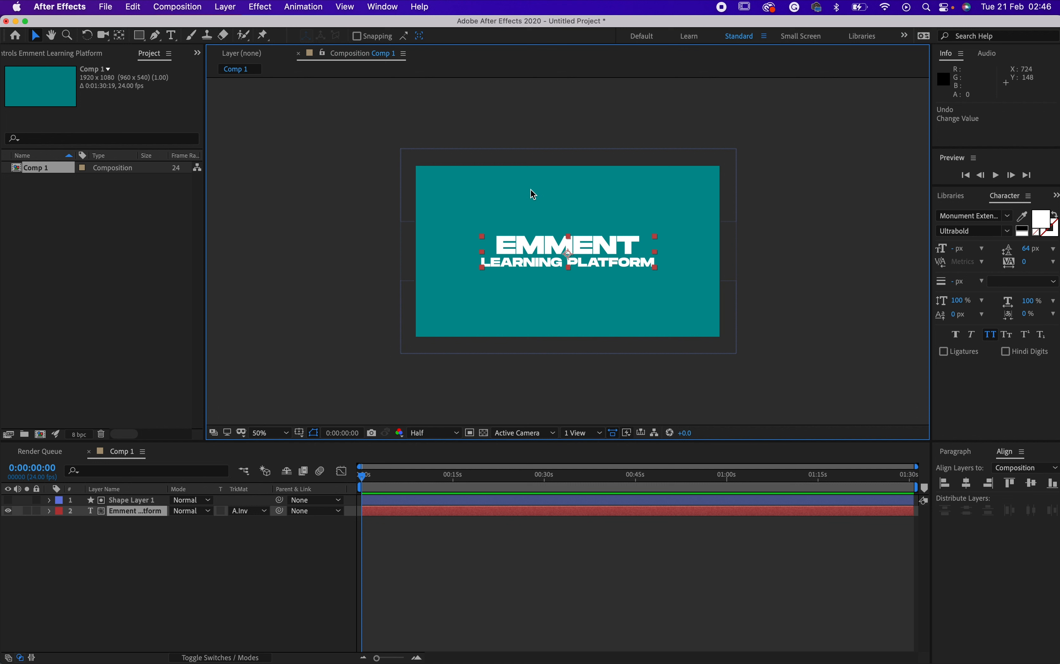
mouse_move(238, 524)
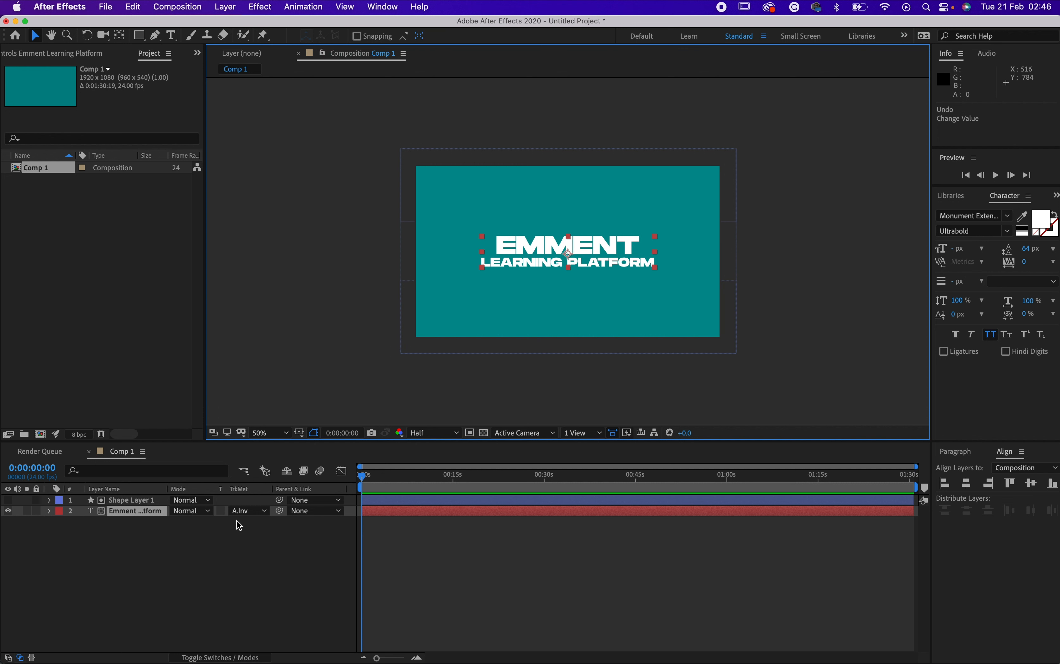
mouse_move(250, 520)
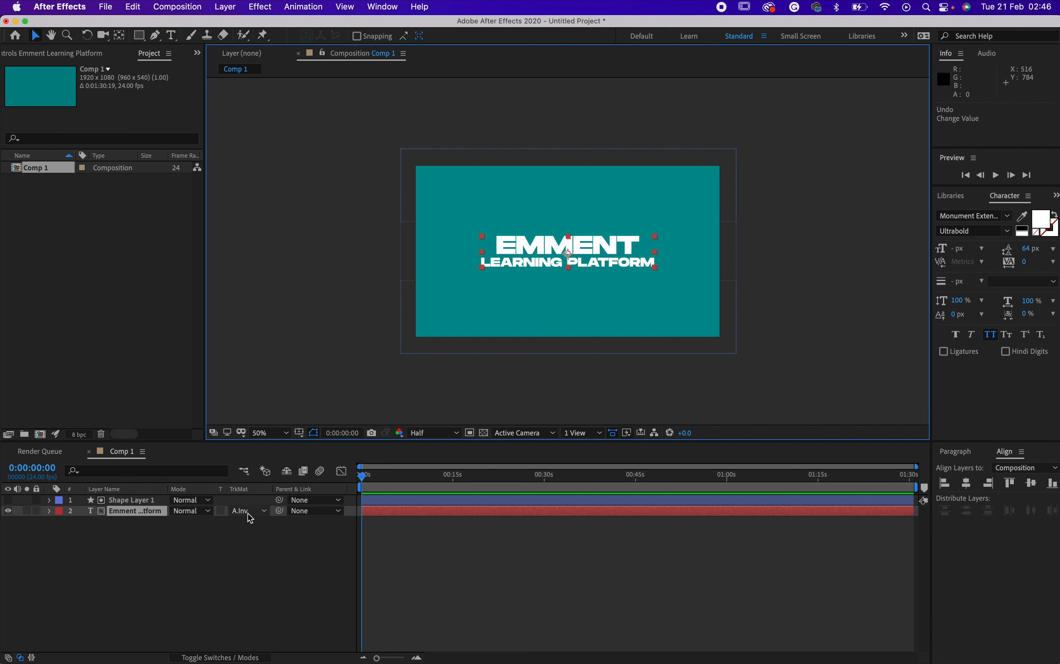
mouse_move(86, 540)
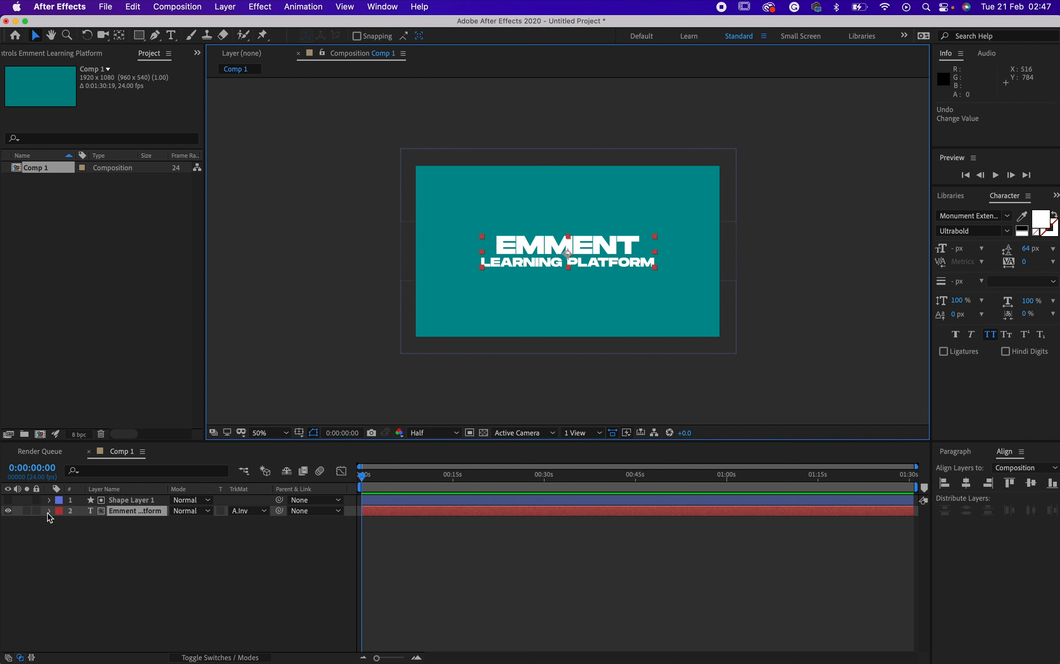
Expand the title layer's Transform and set a first Position keyframe.
click(49, 511)
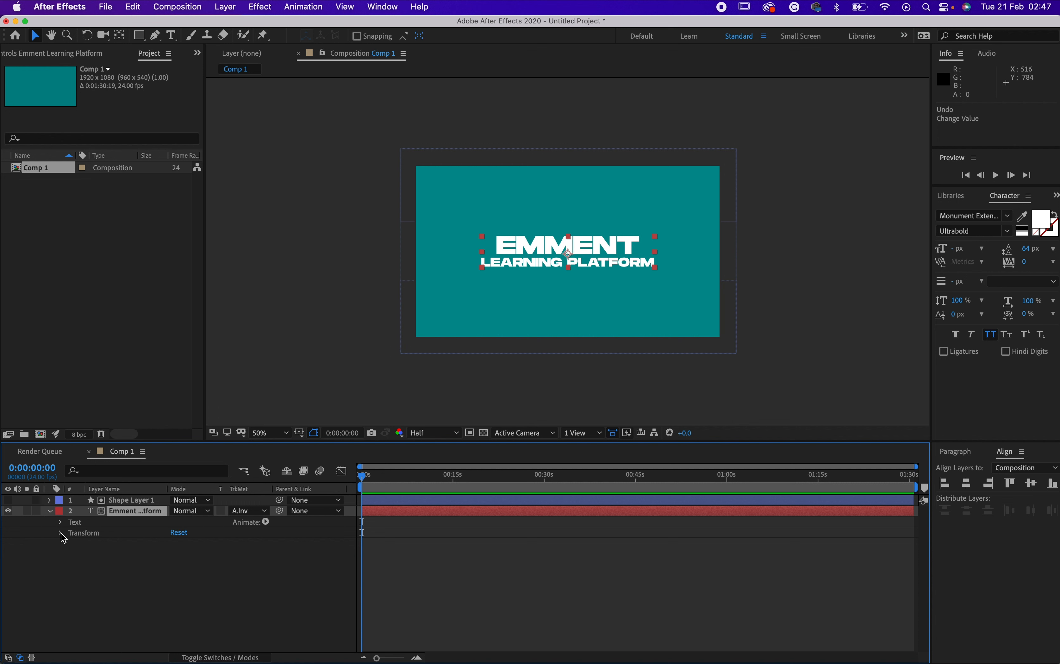
click(59, 532)
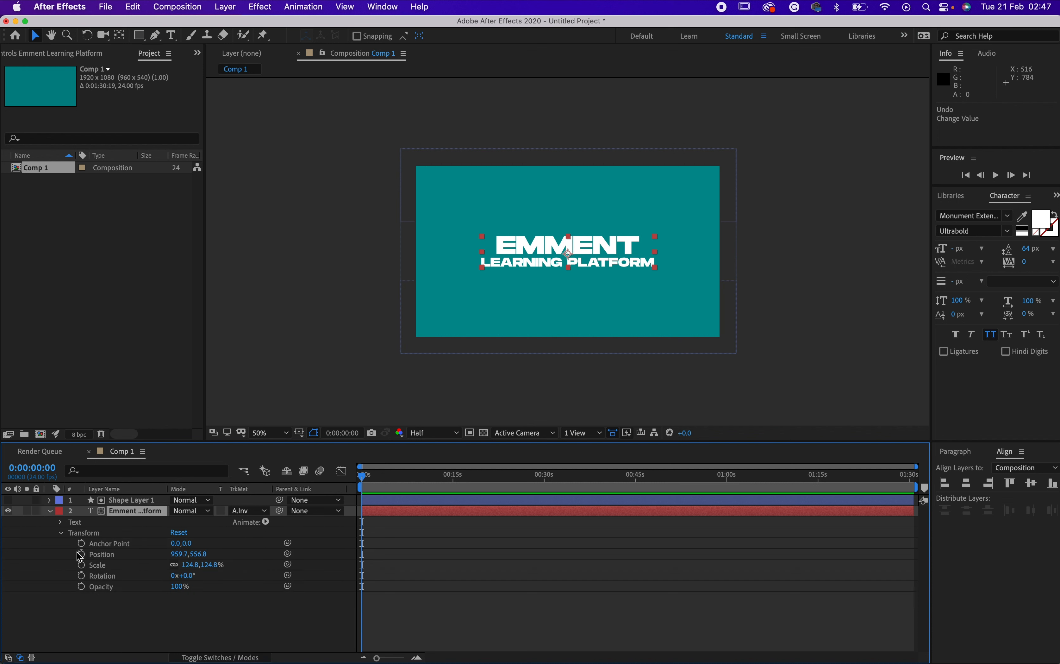
mouse_move(174, 570)
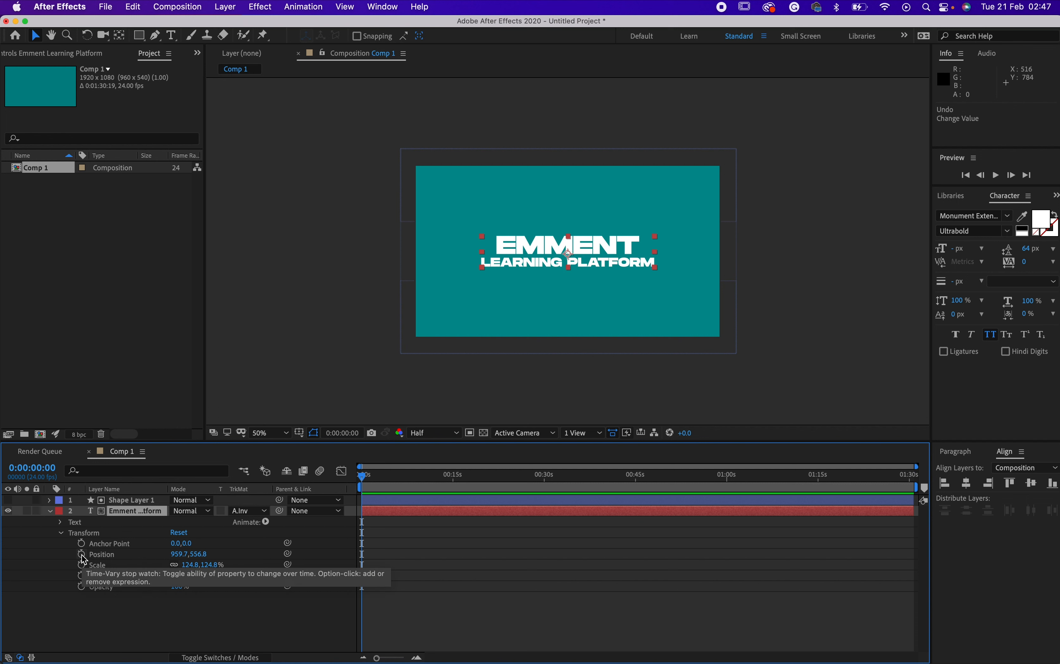
click(81, 554)
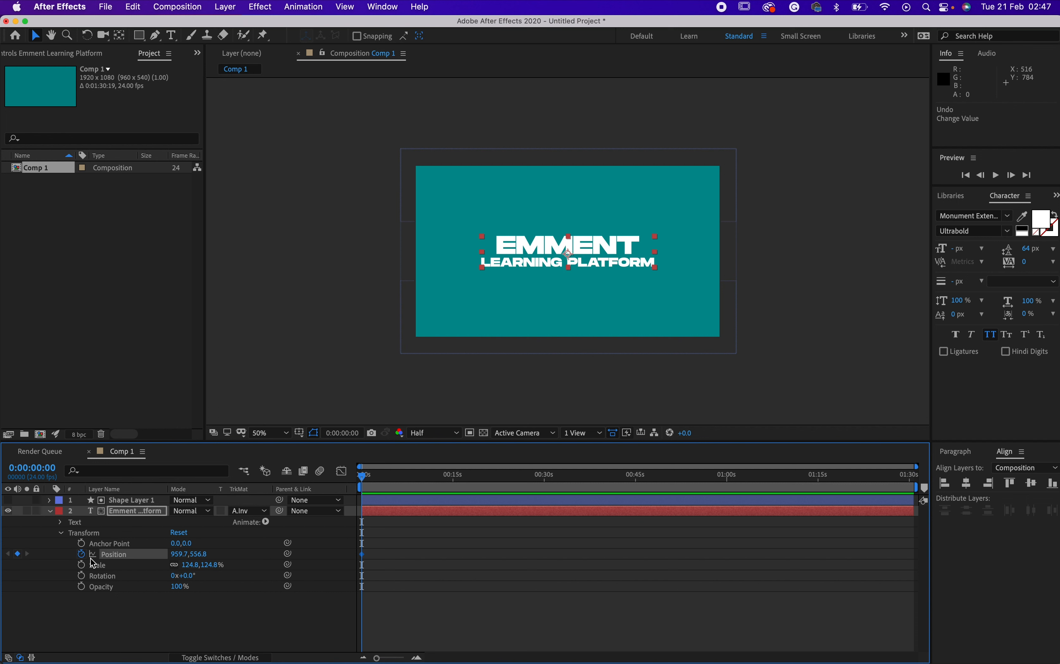
mouse_move(81, 554)
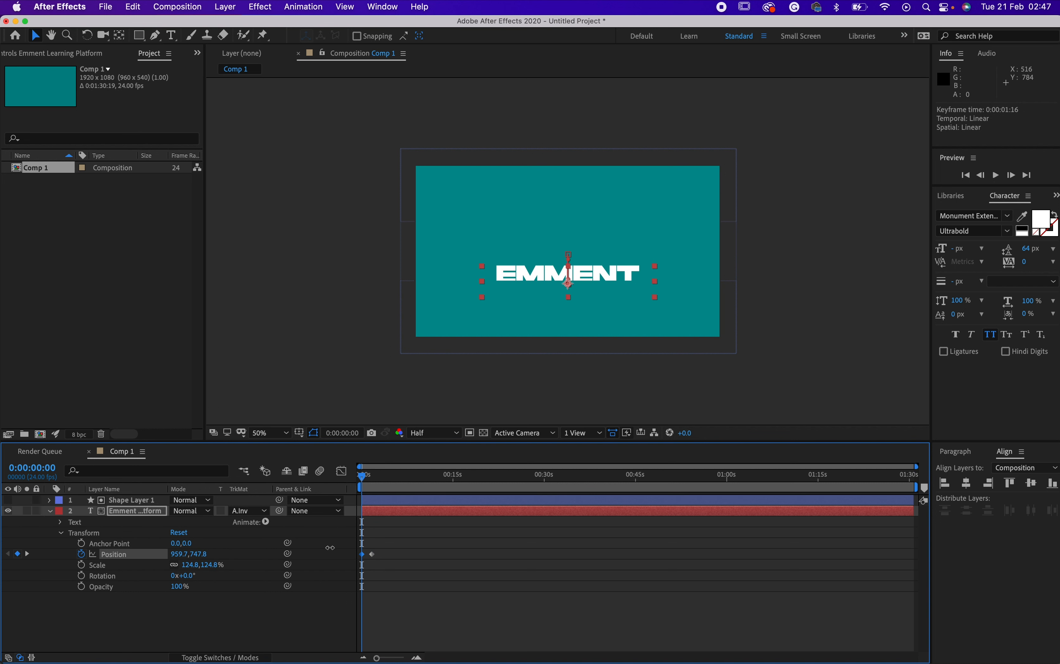
Drag the title down in the viewer until it is hidden below the band.
drag(568, 274, 568, 299)
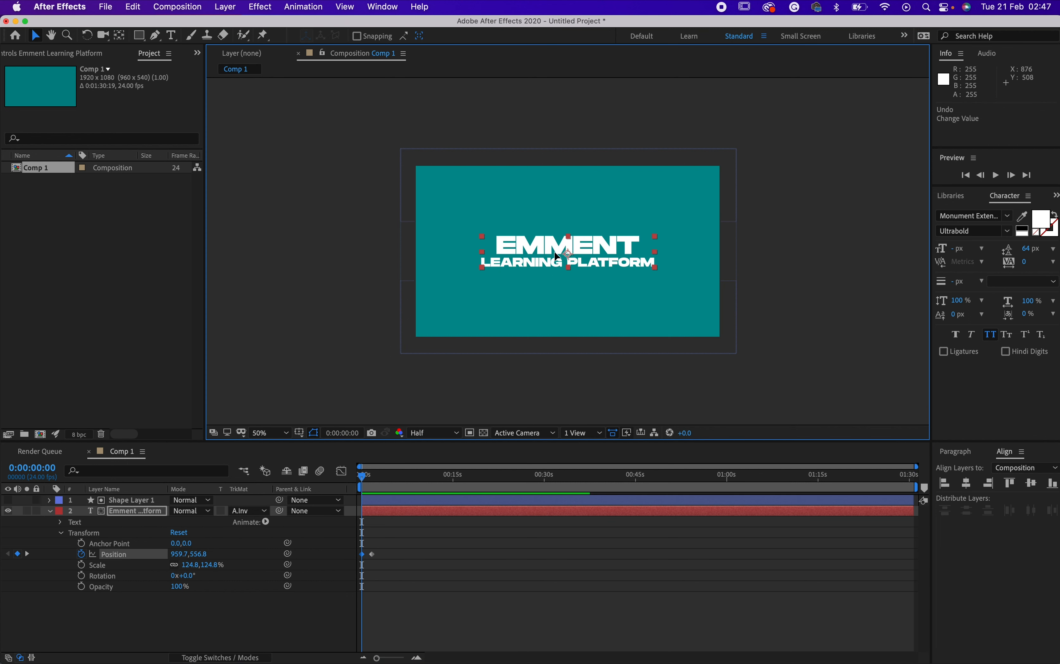
drag(567, 254, 566, 270)
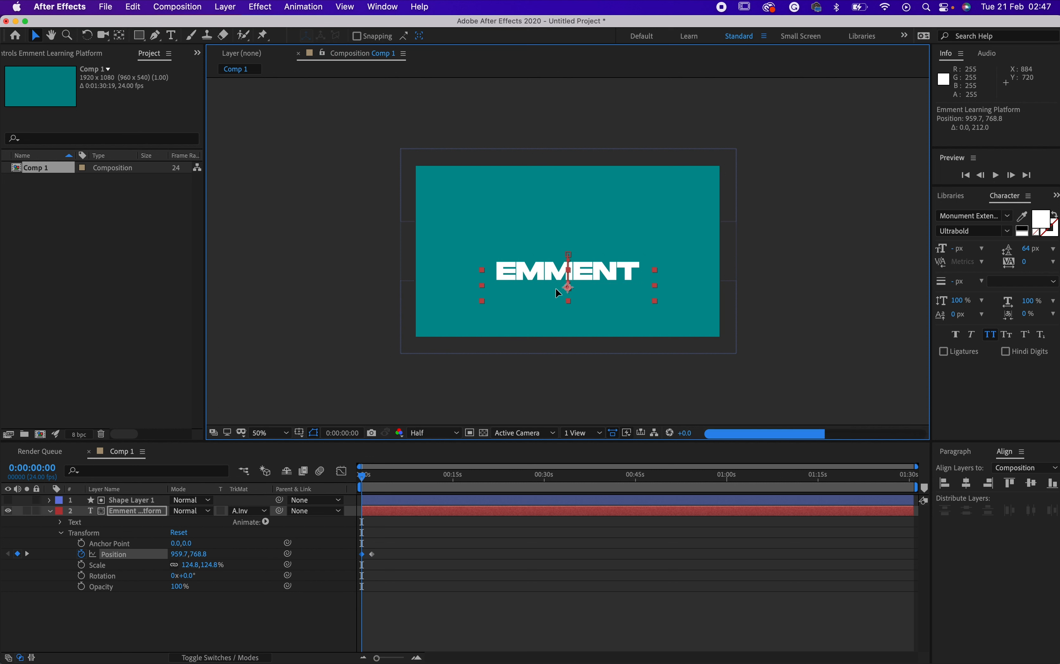
drag(567, 270, 568, 304)
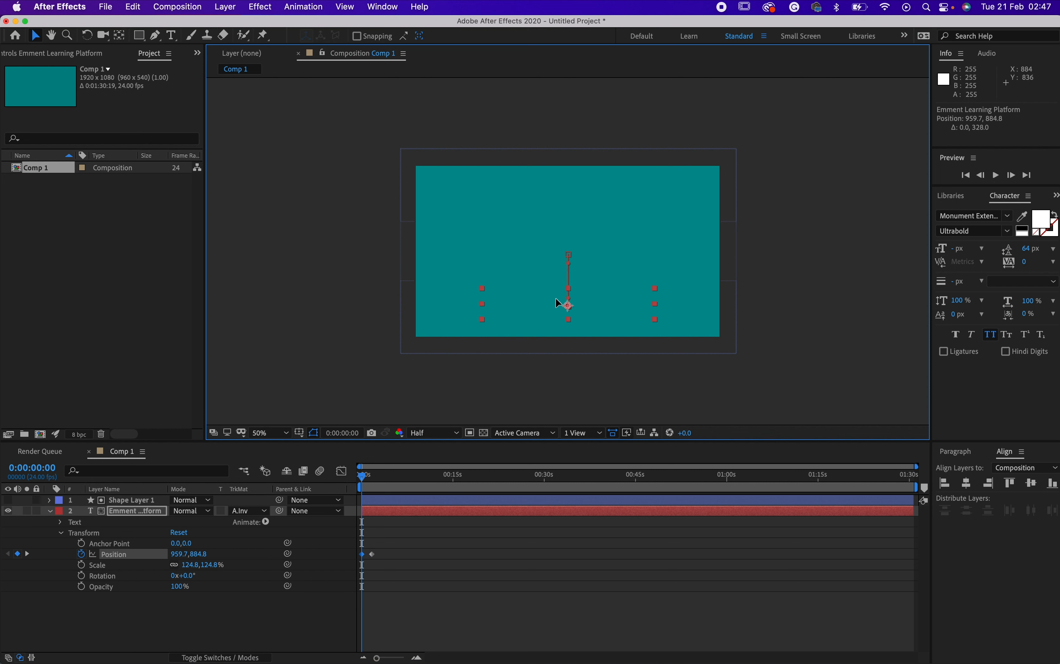
mouse_move(646, 287)
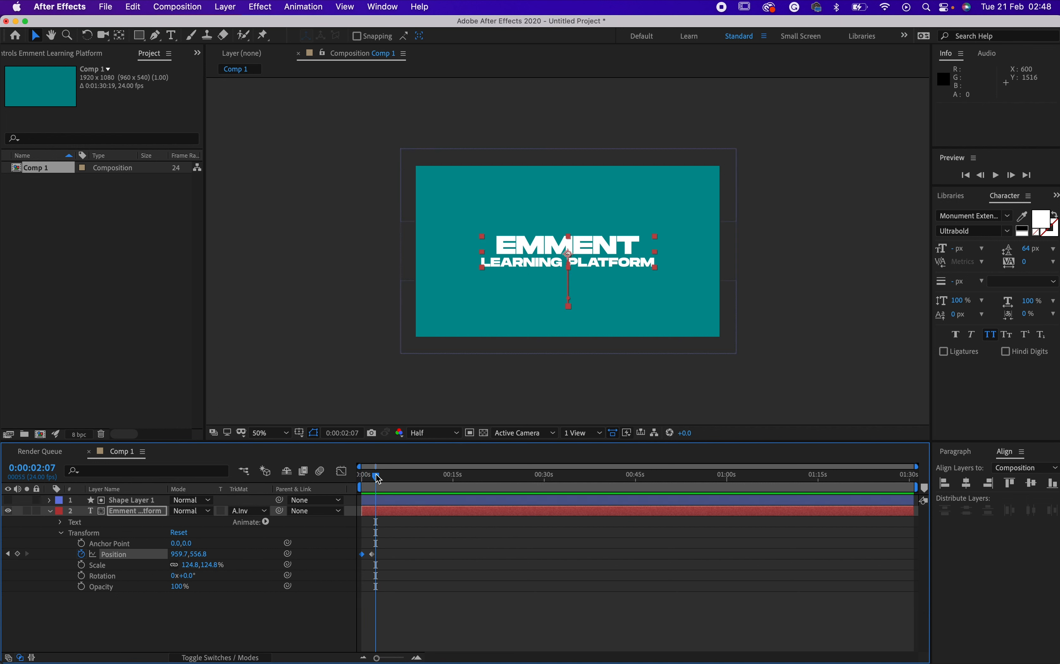
mouse_move(377, 476)
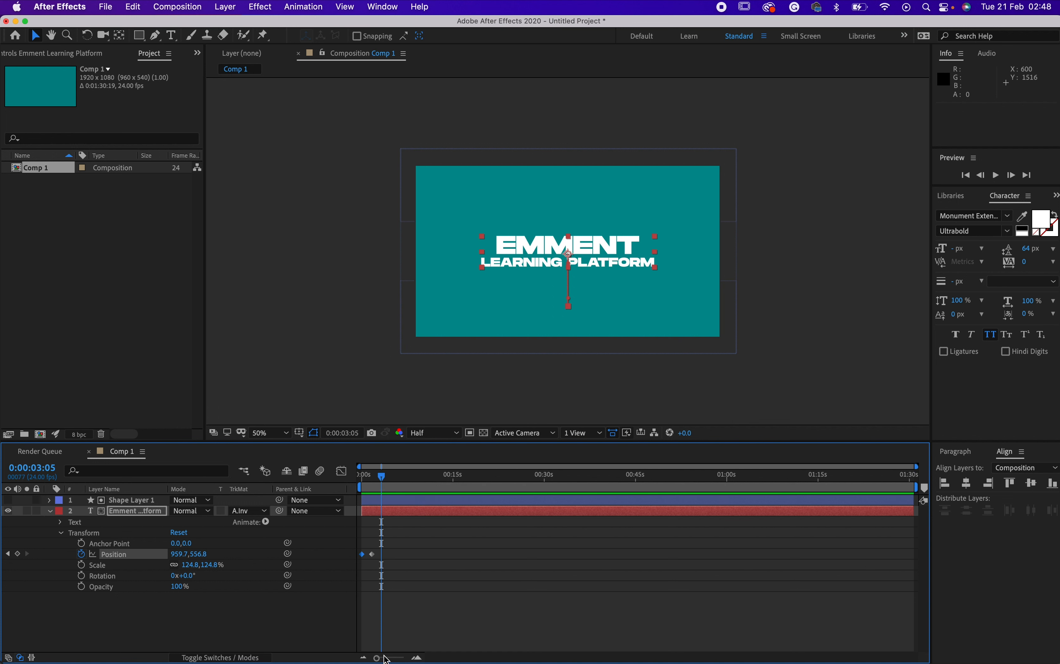
Zoom the timeline in and place the time indicator near 2 seconds.
drag(387, 657, 394, 656)
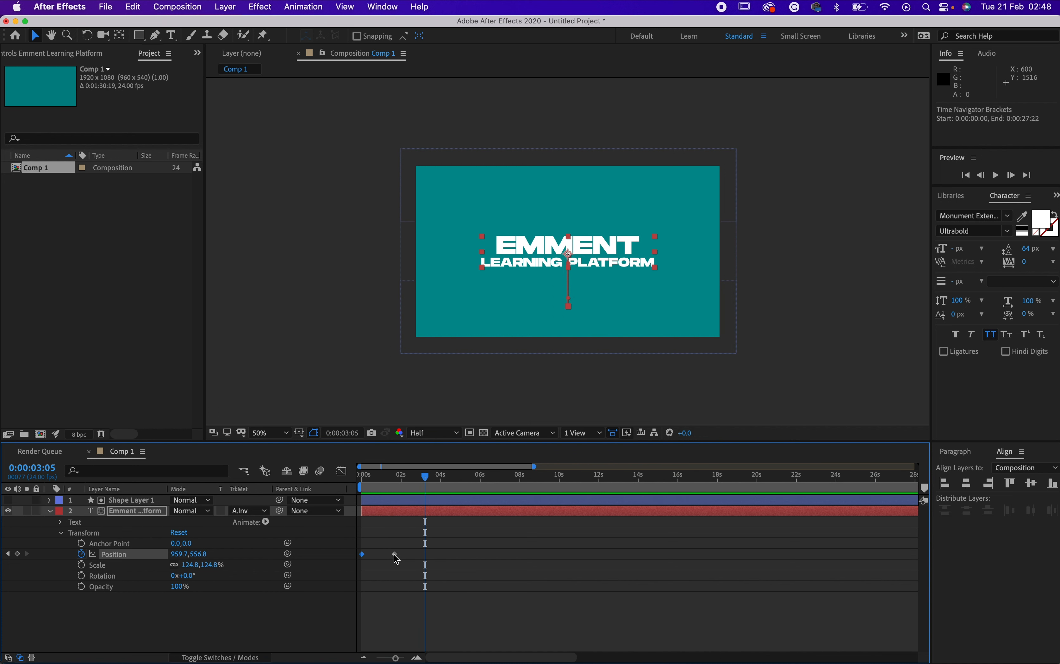
click(390, 554)
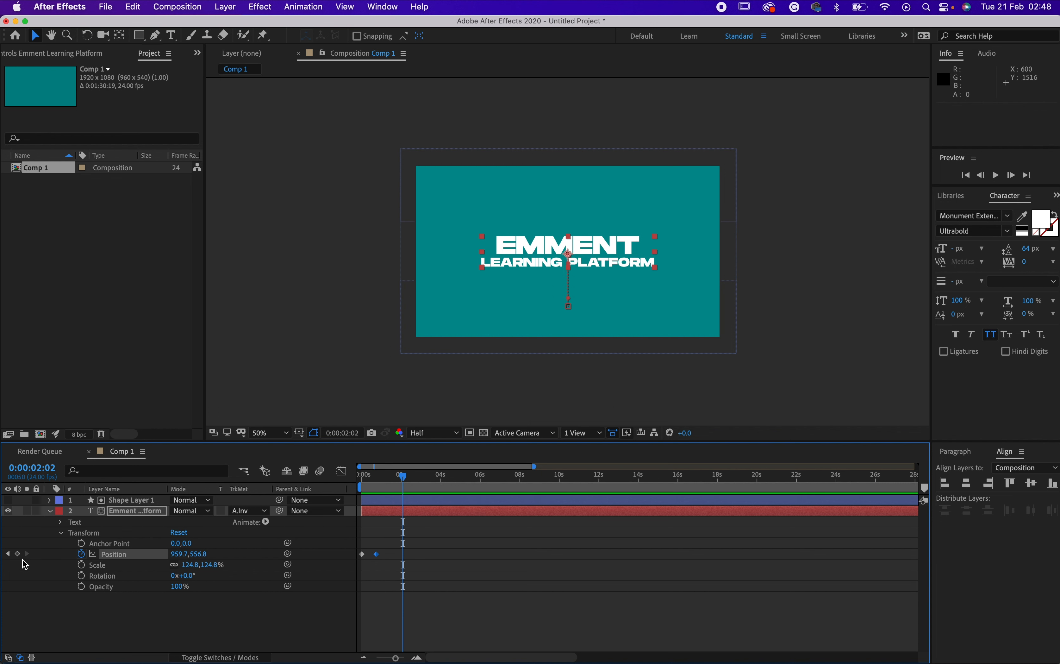
mouse_move(17, 553)
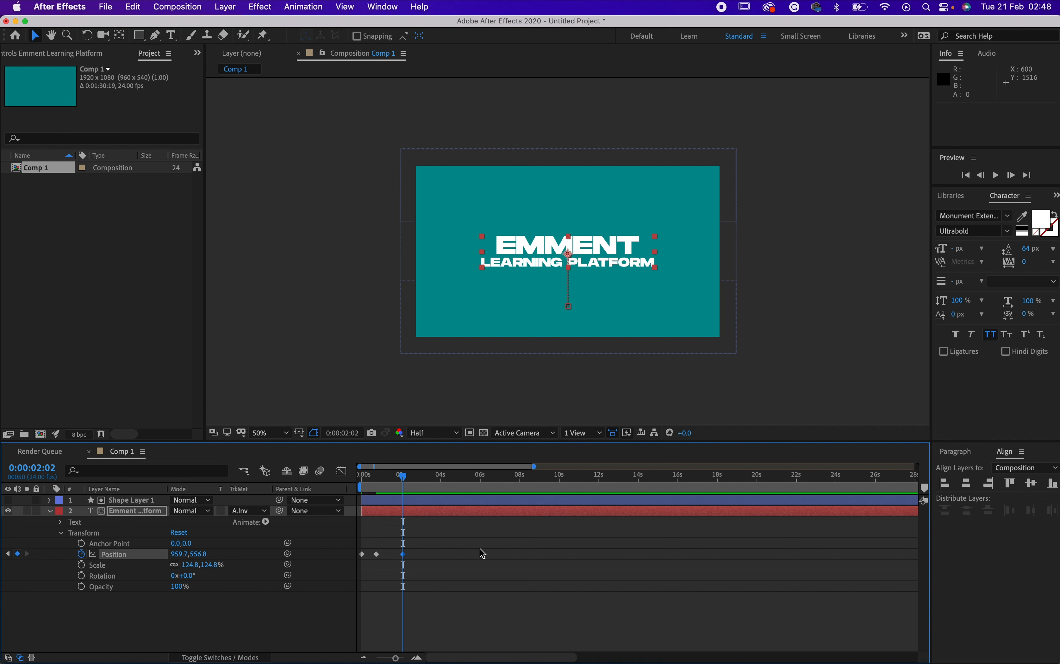
mouse_move(441, 562)
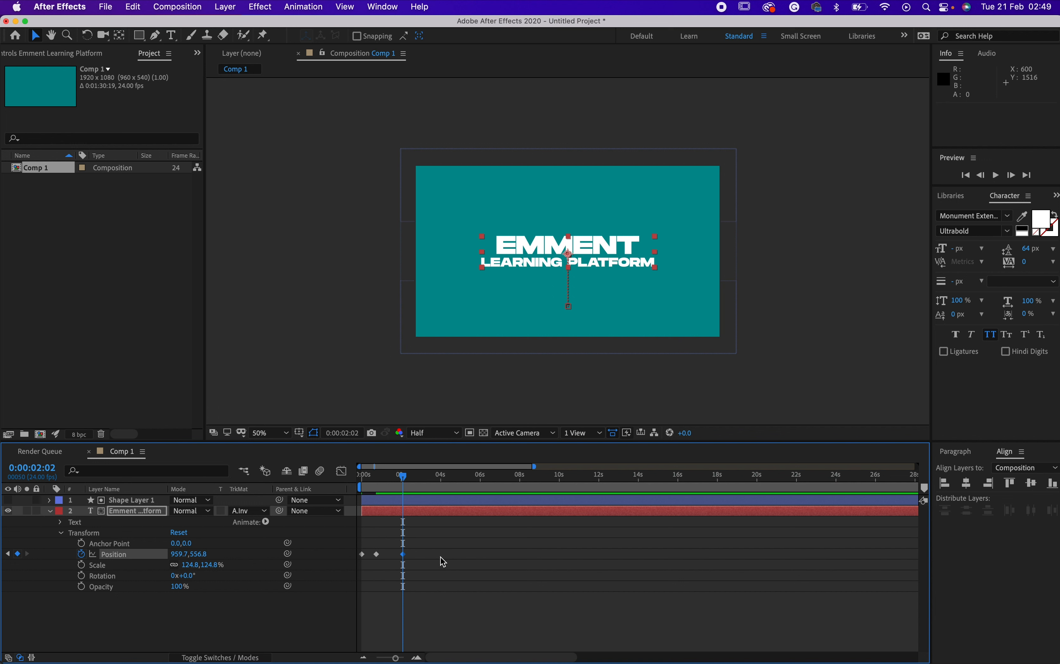
mouse_move(402, 477)
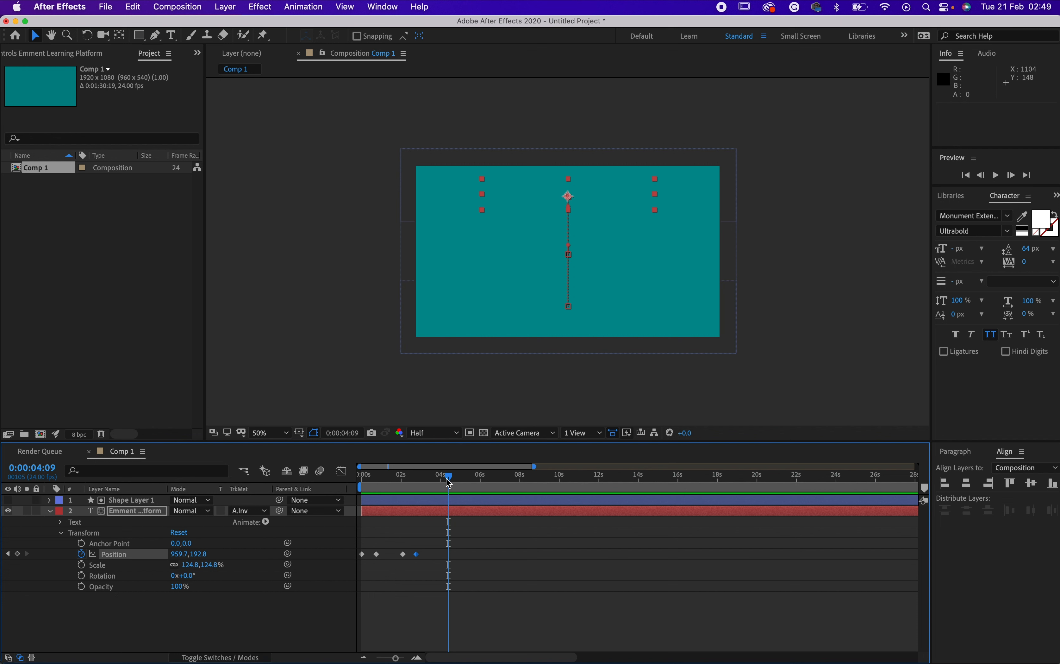
mouse_move(447, 476)
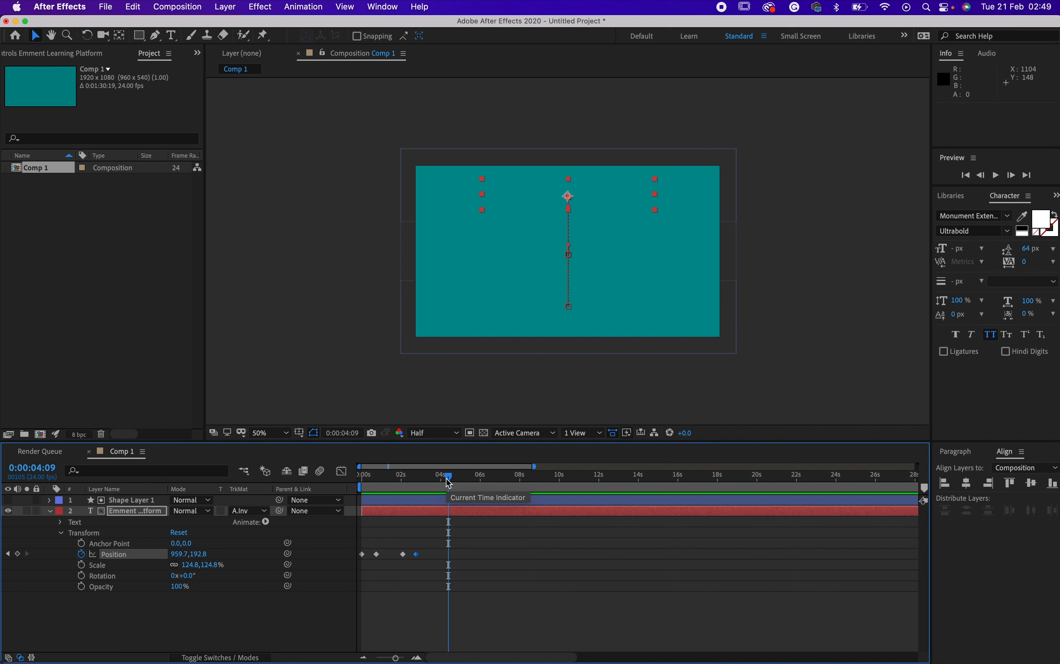